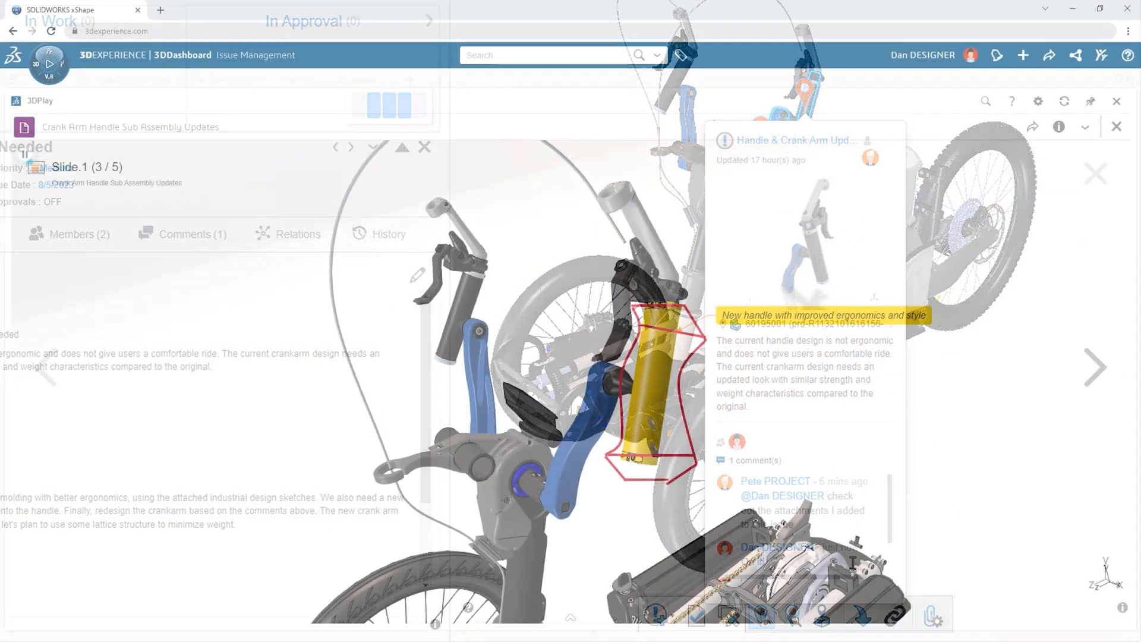
# Launch SOLIDWORKS xShape from the Crank Arm Handle issue to reach its start page.
pyautogui.click(1095, 366)
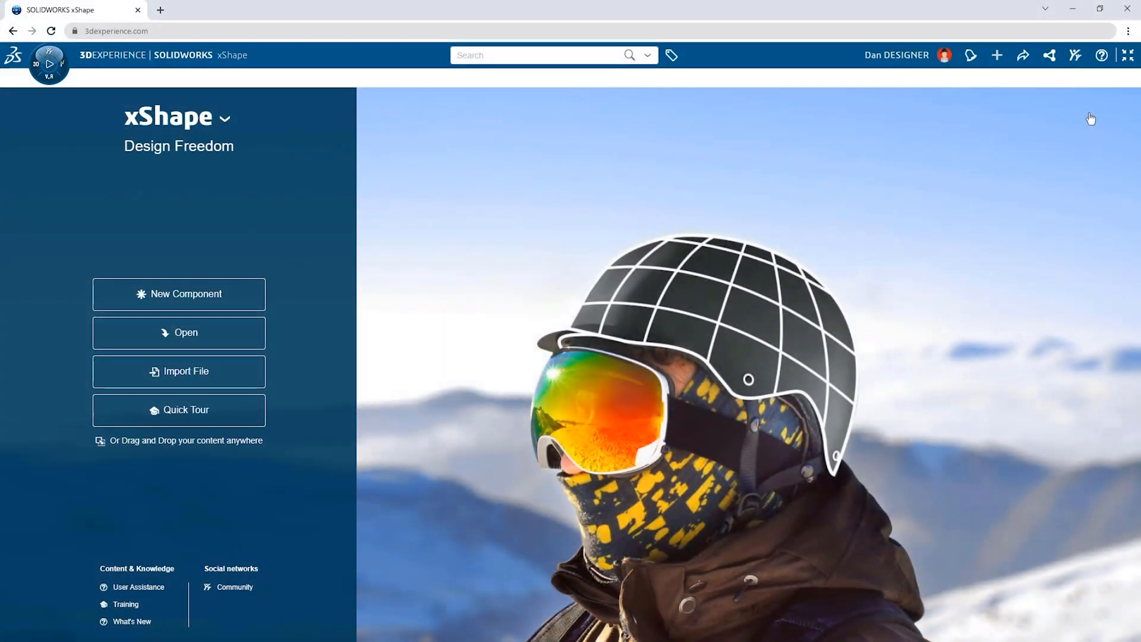
# Start a new component with a 130 mm Subdivision Box and push its lower faces toward the handle outline.
pyautogui.click(185, 293)
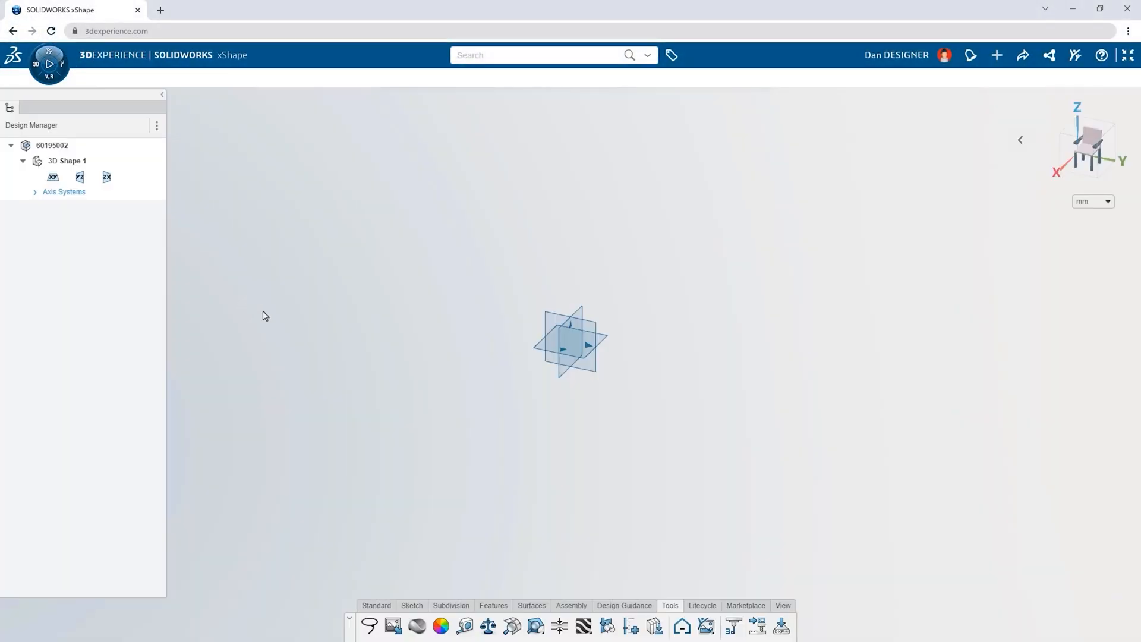
pyautogui.click(391, 626)
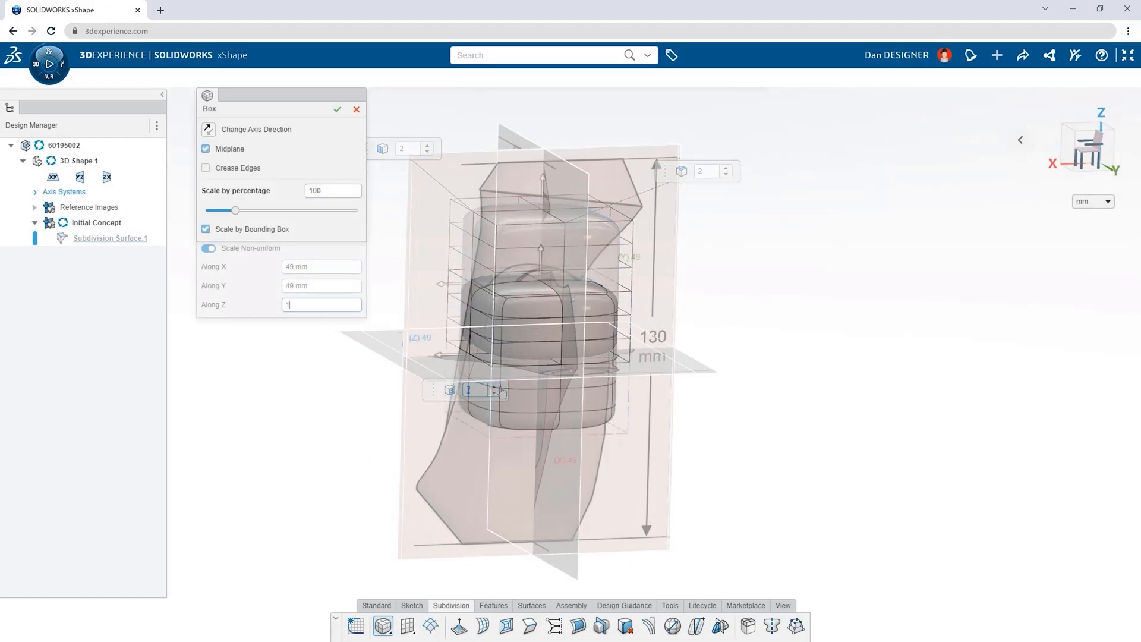
pyautogui.write('130')
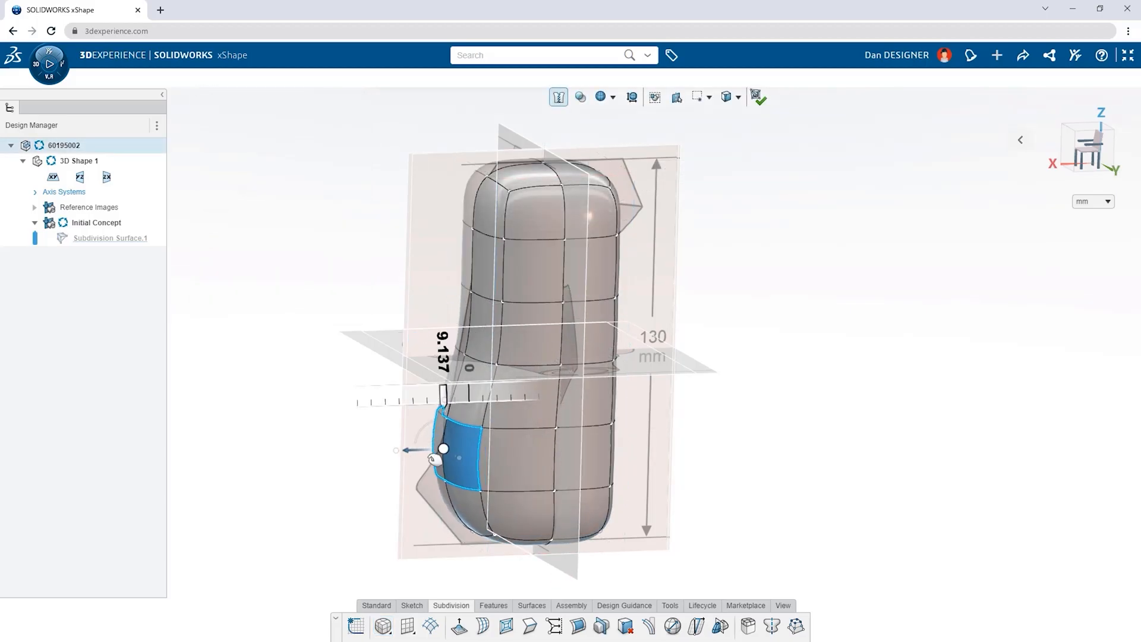
pyautogui.moveTo(442, 449); pyautogui.dragTo(444, 437)
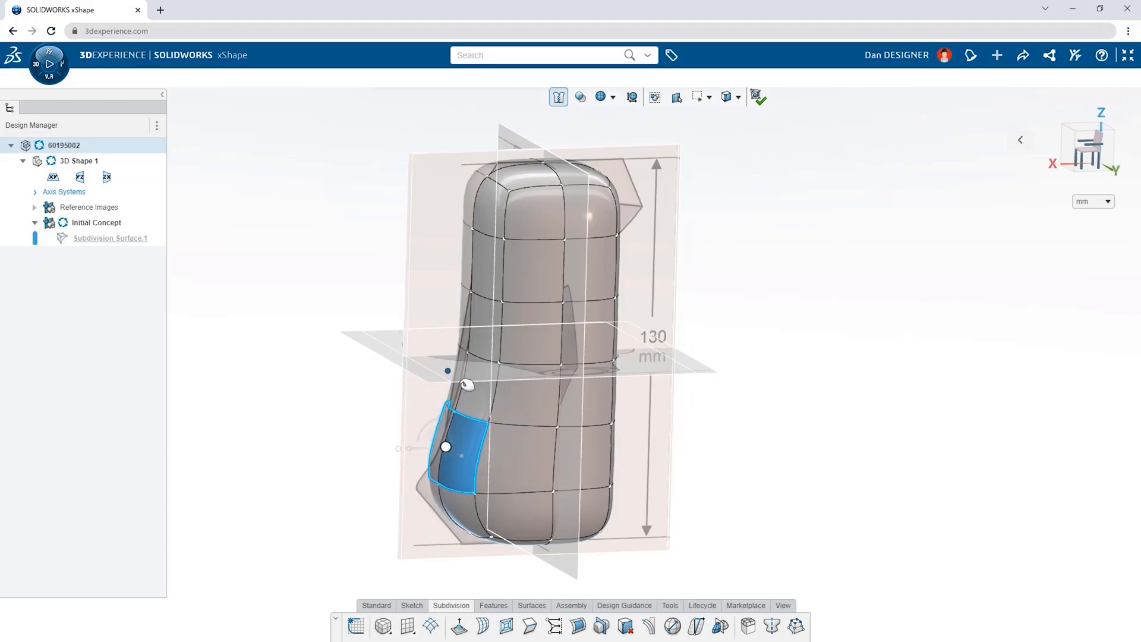
pyautogui.click(549, 163)
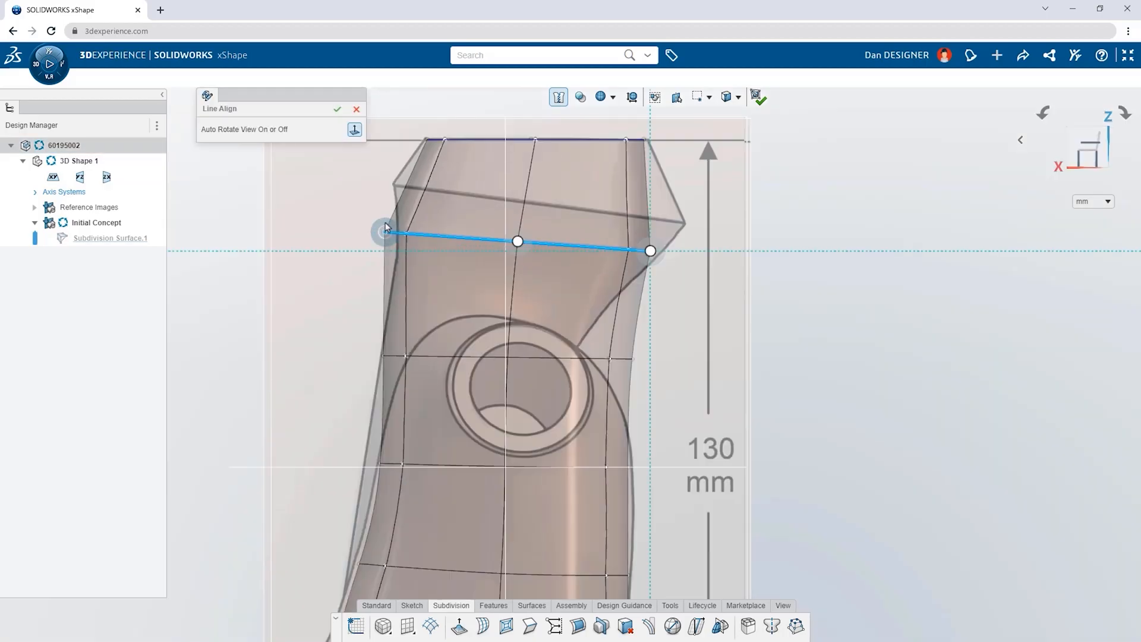
# Line Align the grip's top edge row and insert a new edge loop positioned across its waist.
pyautogui.moveTo(648, 251); pyautogui.dragTo(692, 229)
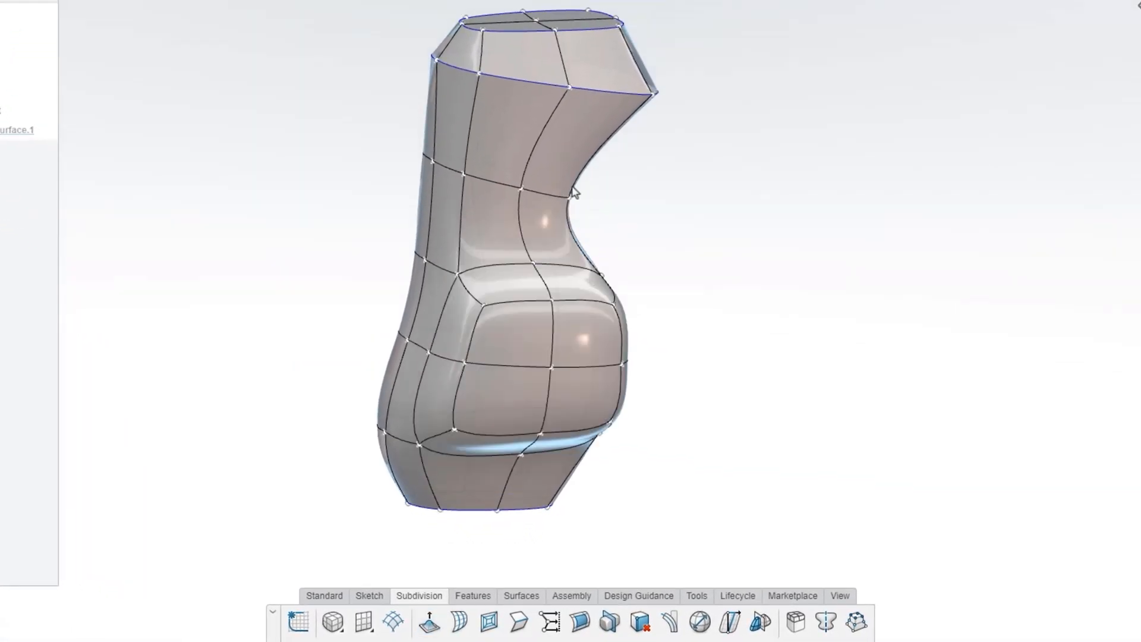
pyautogui.click(549, 175)
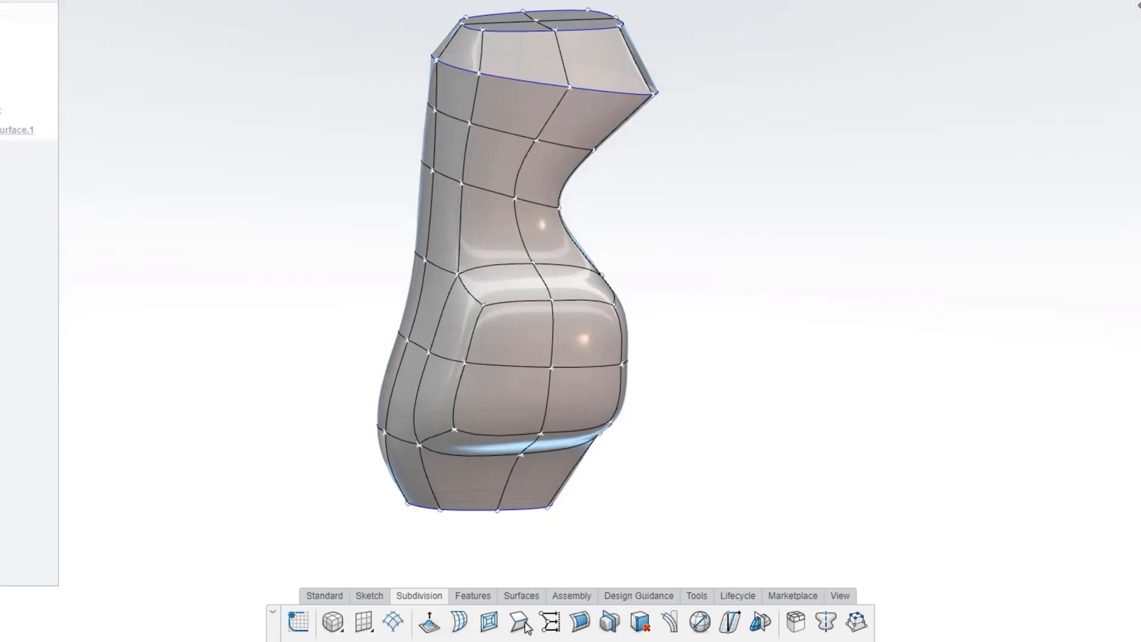
pyautogui.click(519, 622)
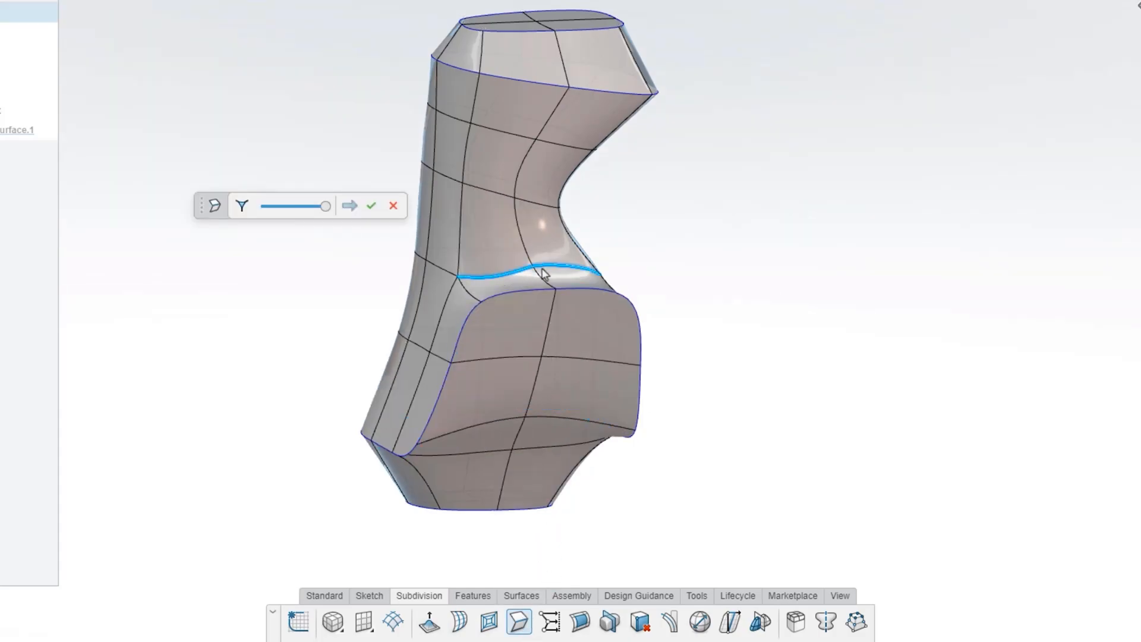
pyautogui.click(241, 206)
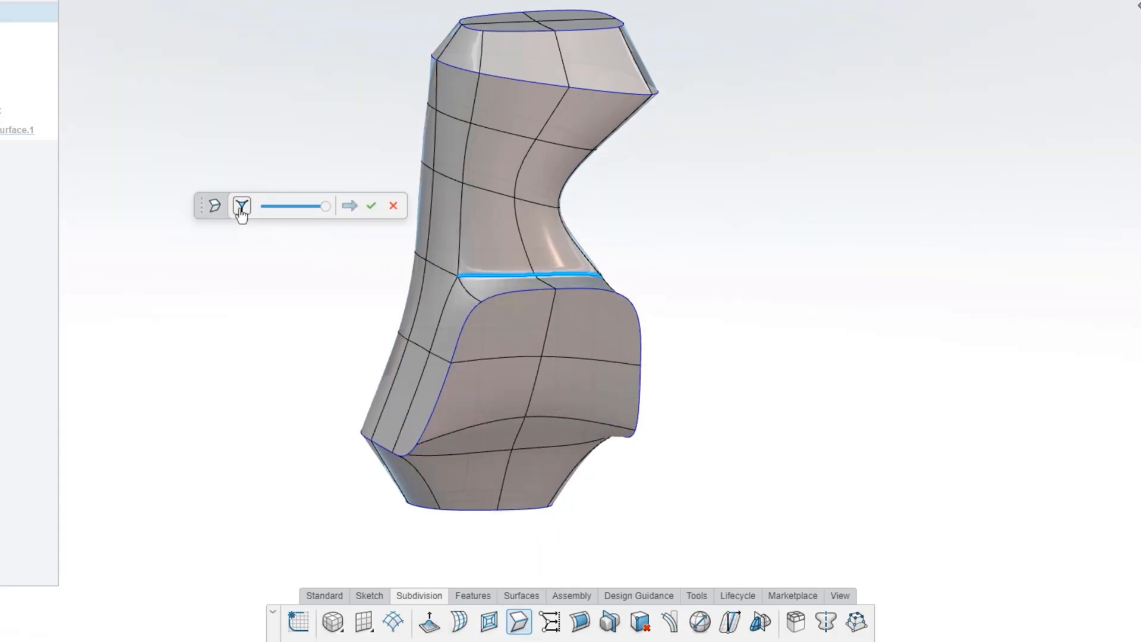
pyautogui.moveTo(323, 206); pyautogui.dragTo(307, 205)
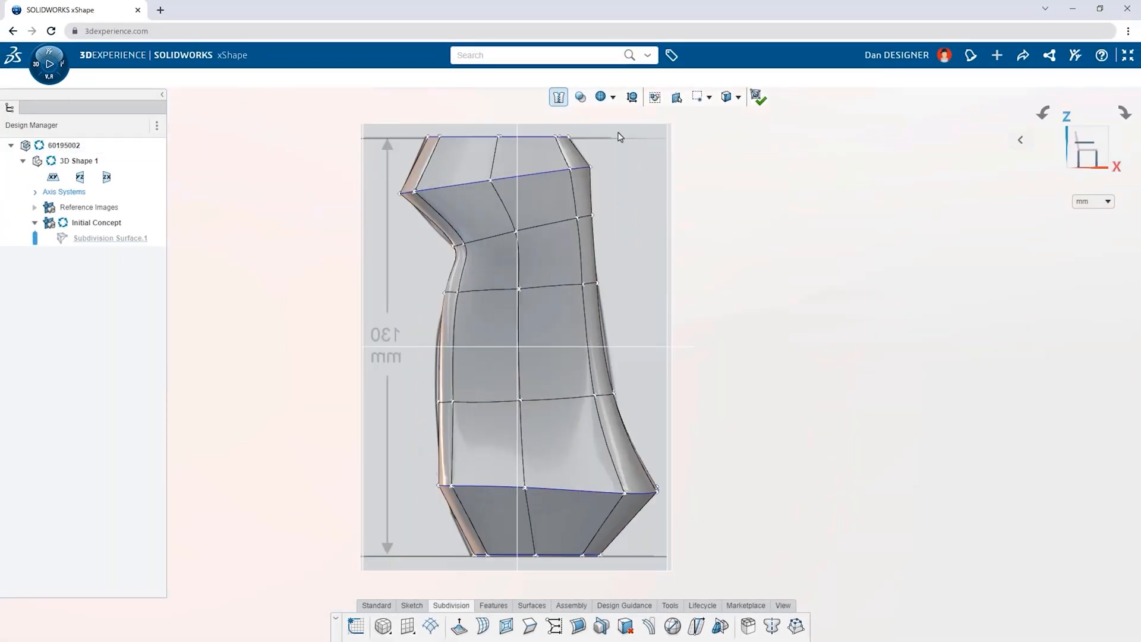
# Paste a 104% scaled copy of the grip subdivision and Reflect it across the ZX plane.
pyautogui.click(580, 97)
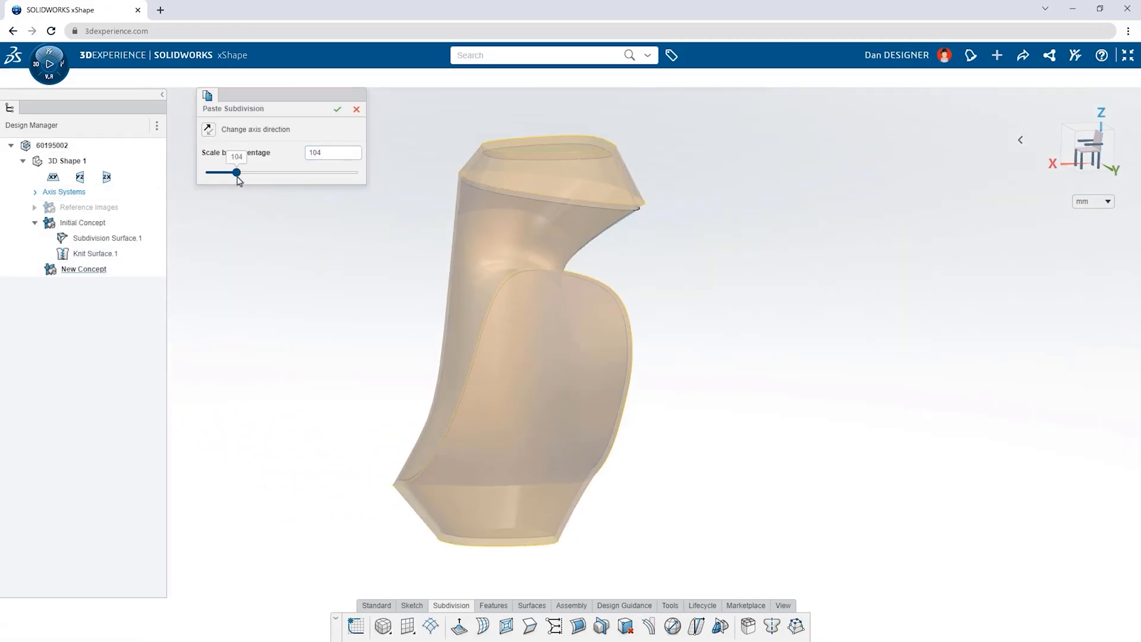
pyautogui.click(336, 109)
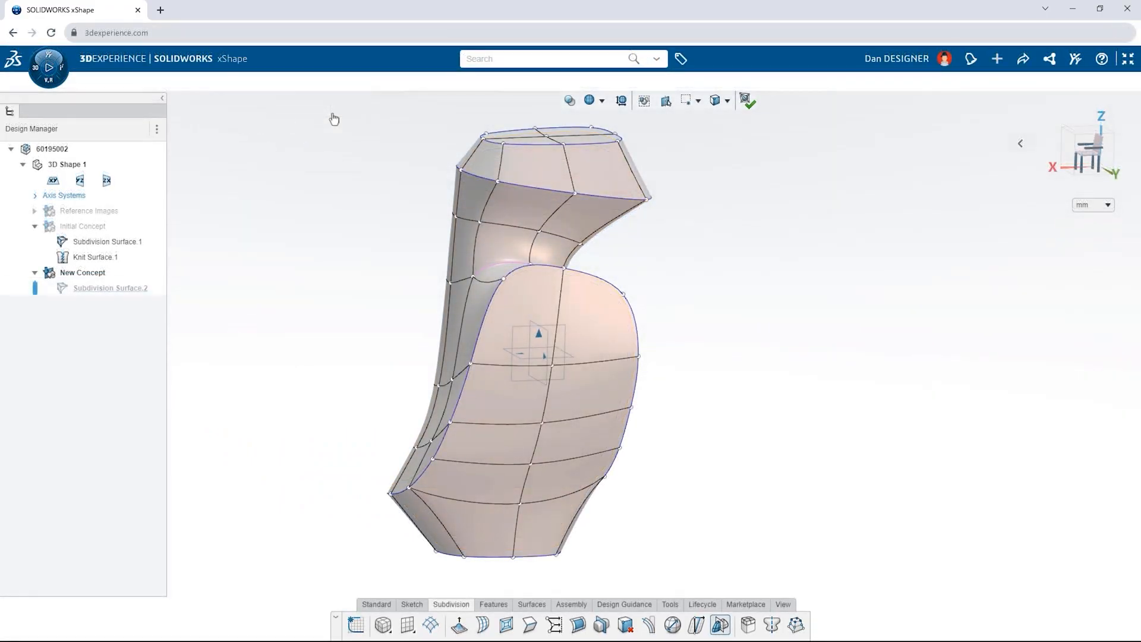
pyautogui.click(719, 624)
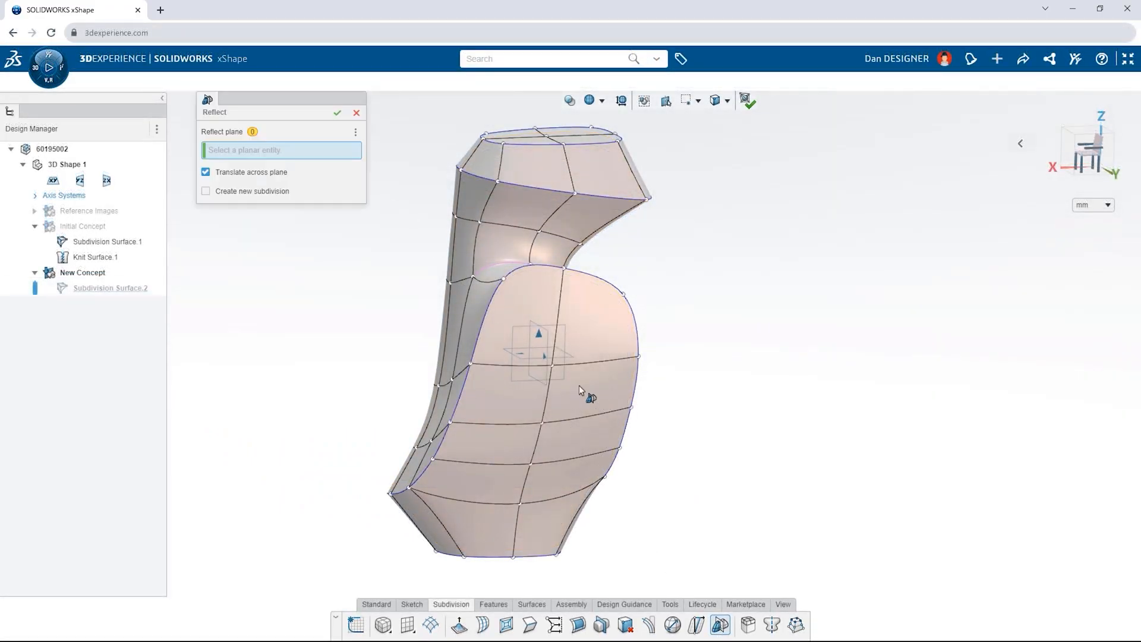
pyautogui.click(538, 353)
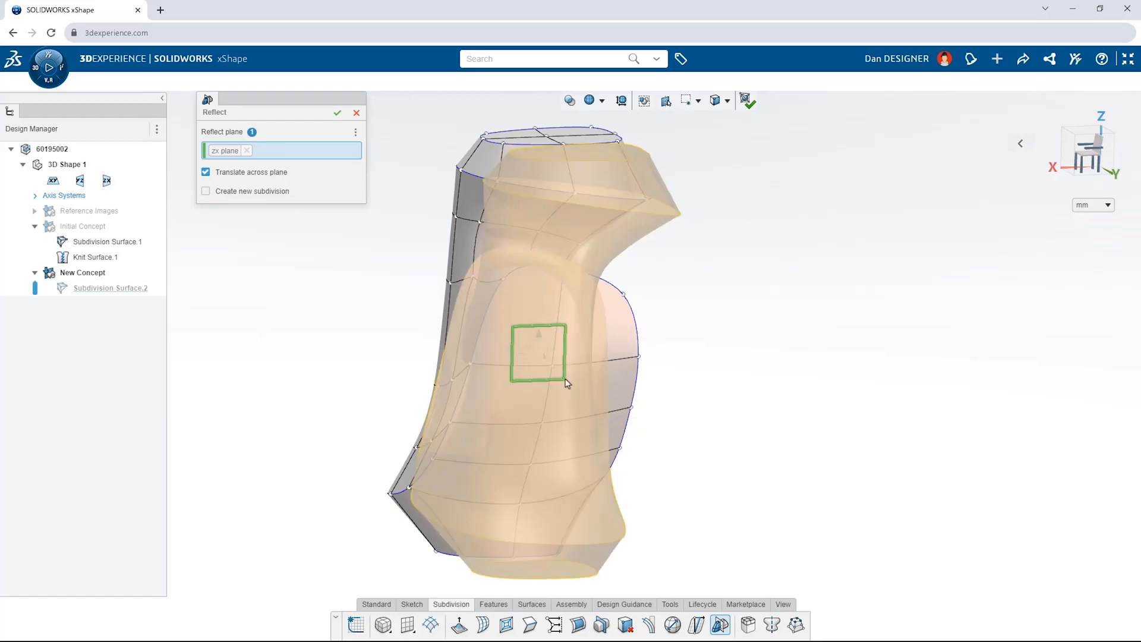
pyautogui.click(337, 113)
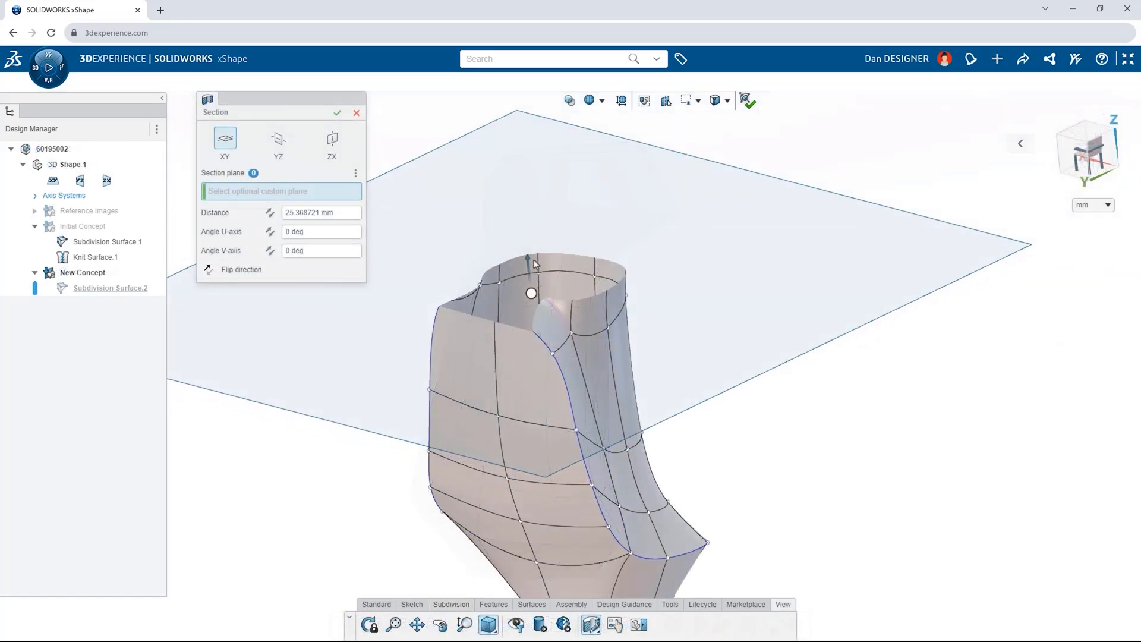
# Section the grip on the XY plane and show a surface-analysis colour map over it.
pyautogui.click(336, 111)
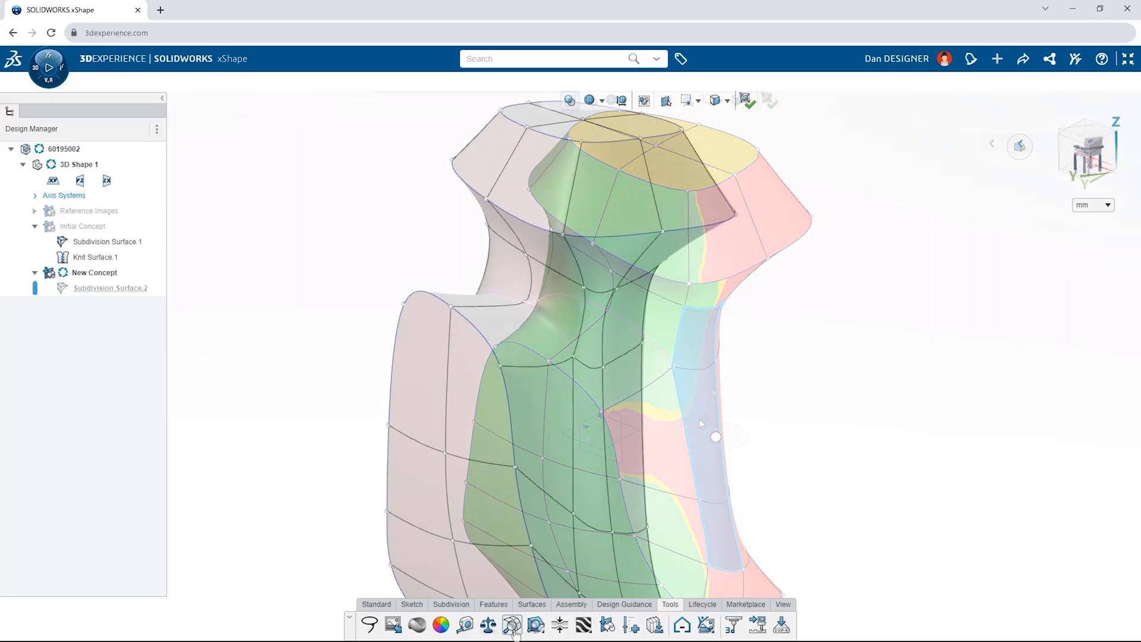
pyautogui.click(511, 624)
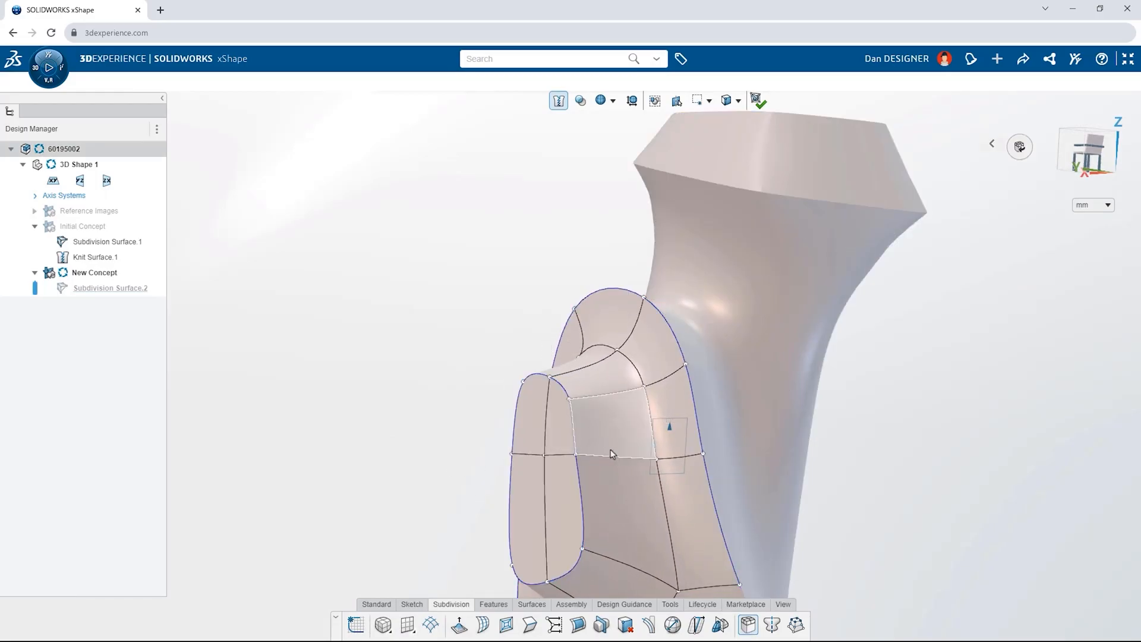
# Tilt the front lobe's round end face with Soft Selection blending over a 43 mm radius.
pyautogui.click(611, 451)
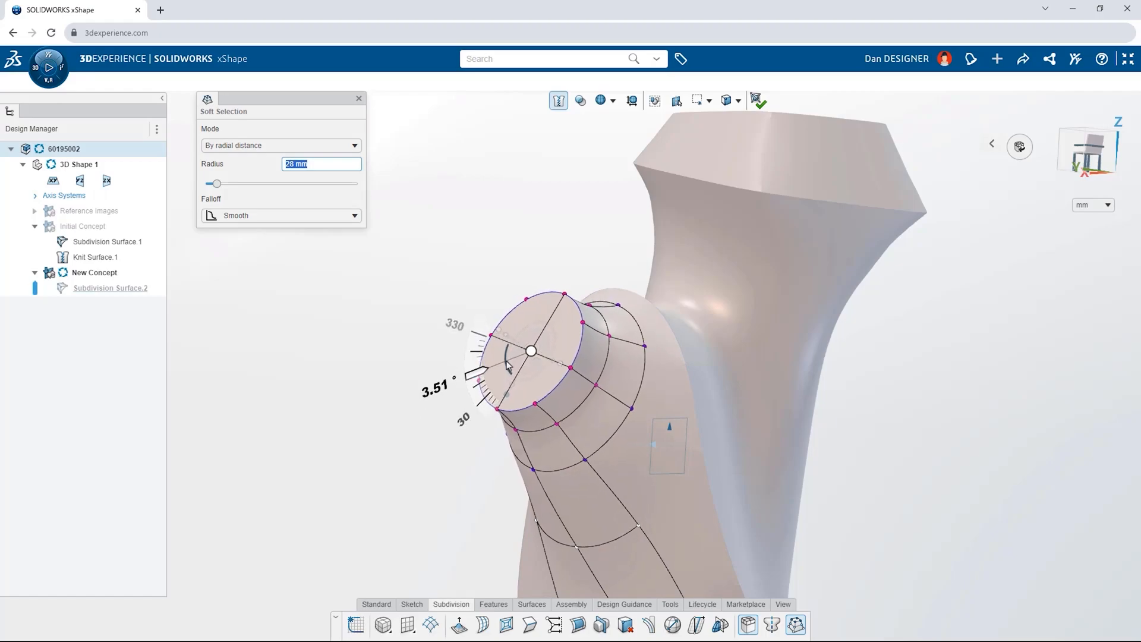
pyautogui.moveTo(215, 183); pyautogui.dragTo(224, 183)
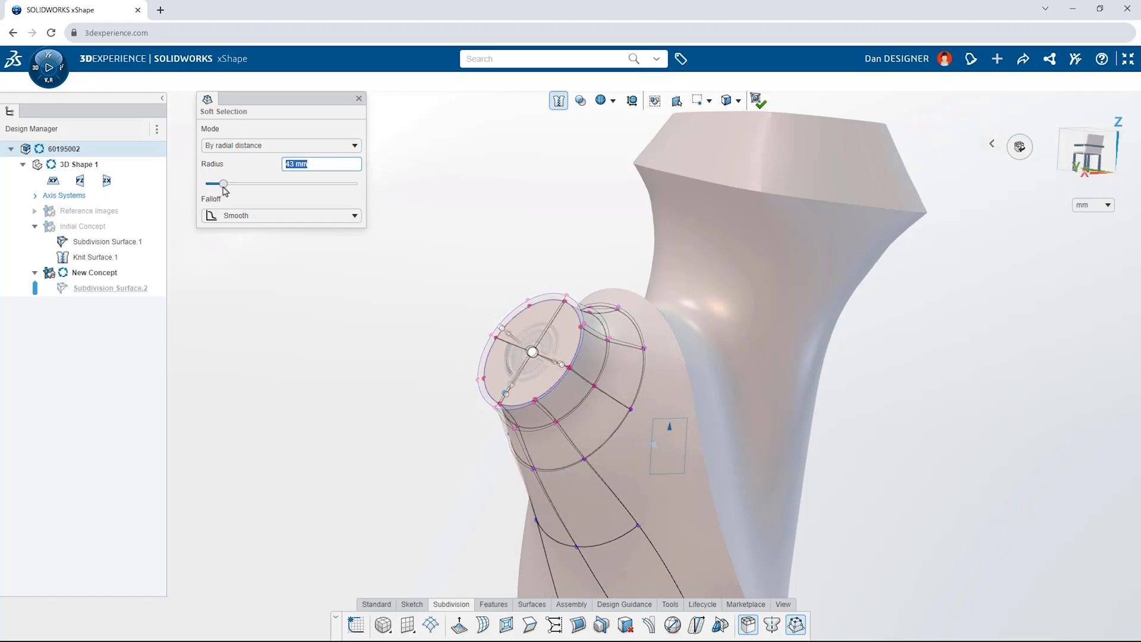
pyautogui.moveTo(223, 183); pyautogui.dragTo(216, 183)
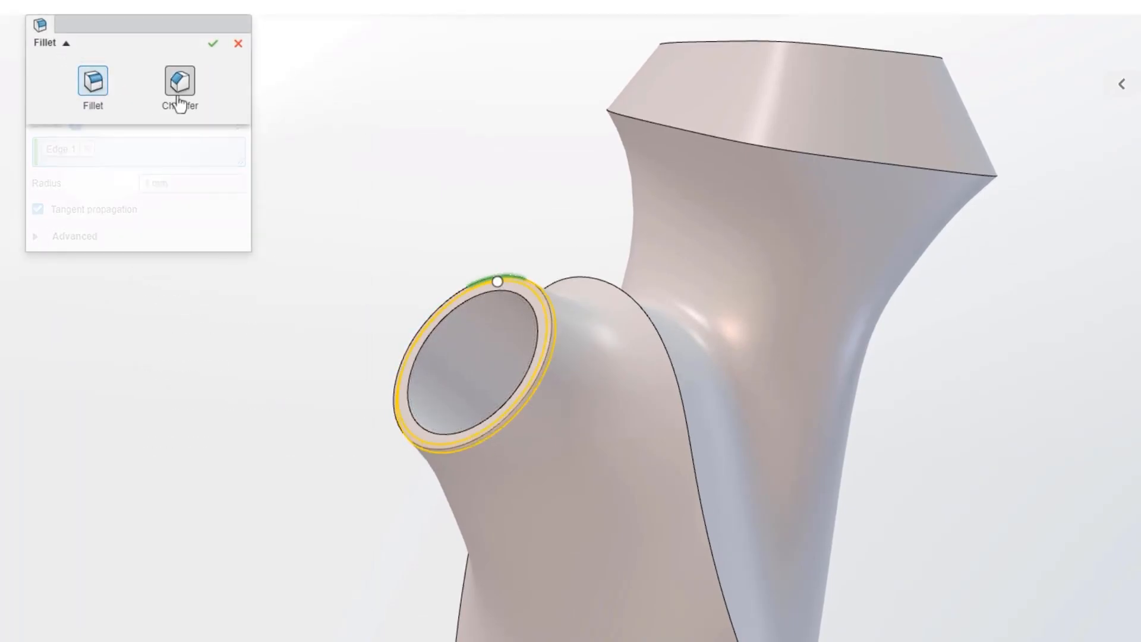
# Chamfer the boss rim, cut about 18 mm into it, and switch the feature to a sweep with a new path sketch.
pyautogui.click(179, 87)
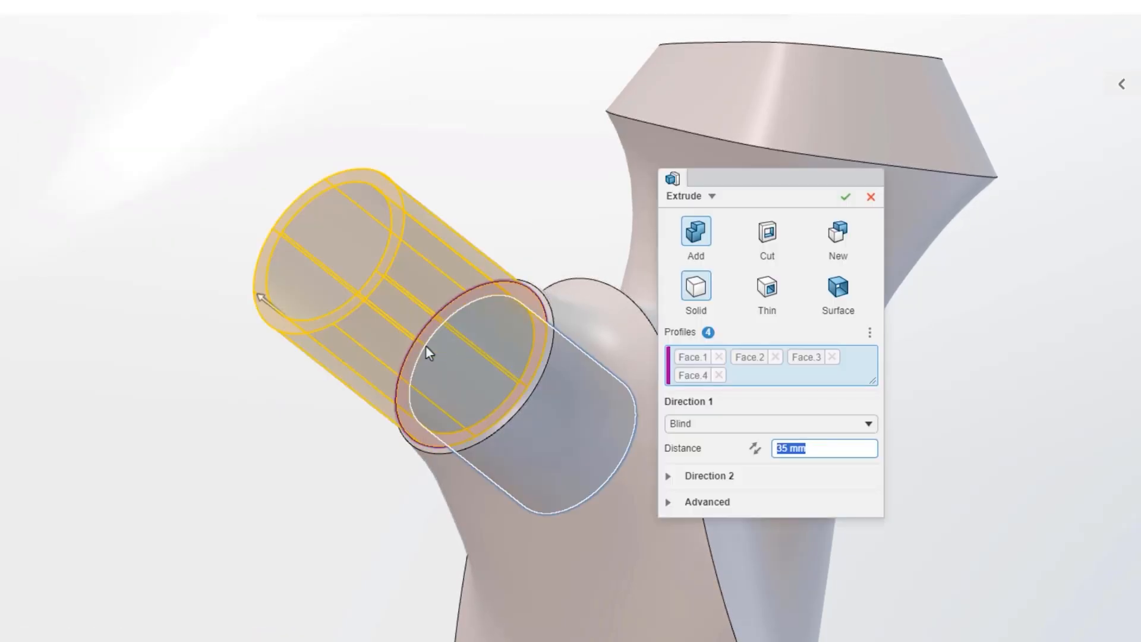
pyautogui.moveTo(261, 298); pyautogui.dragTo(394, 312)
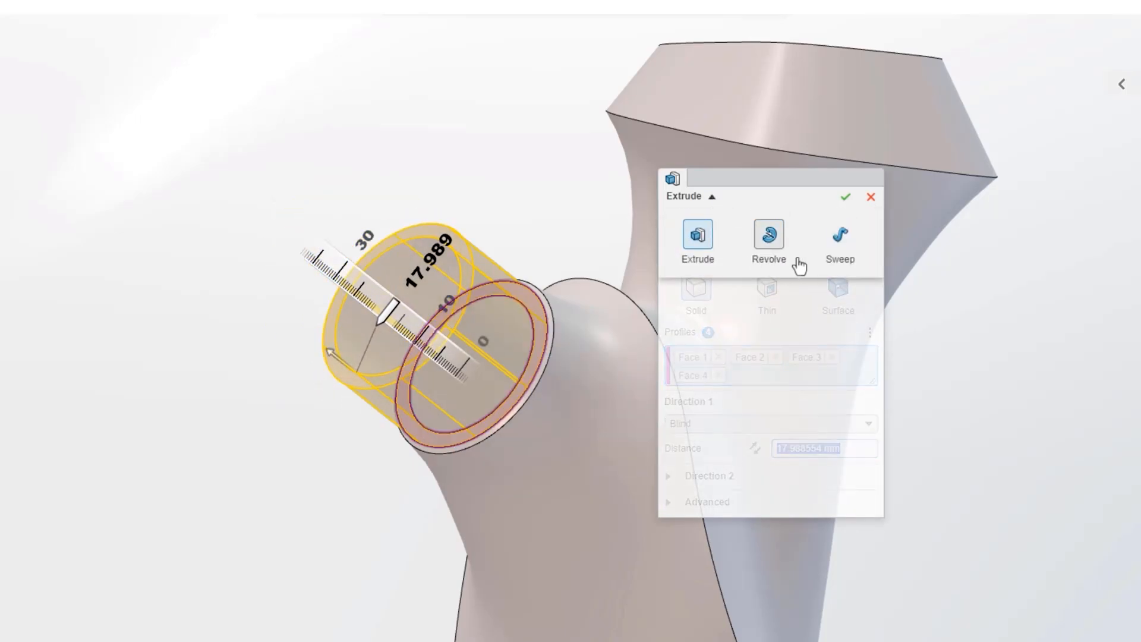
pyautogui.click(838, 236)
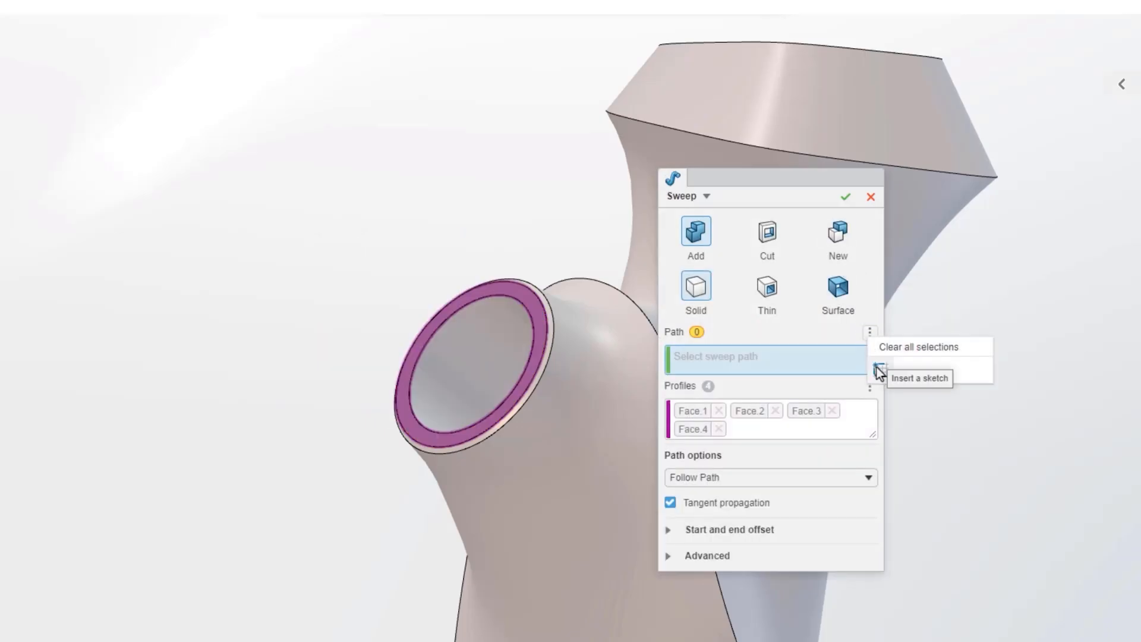
pyautogui.click(918, 378)
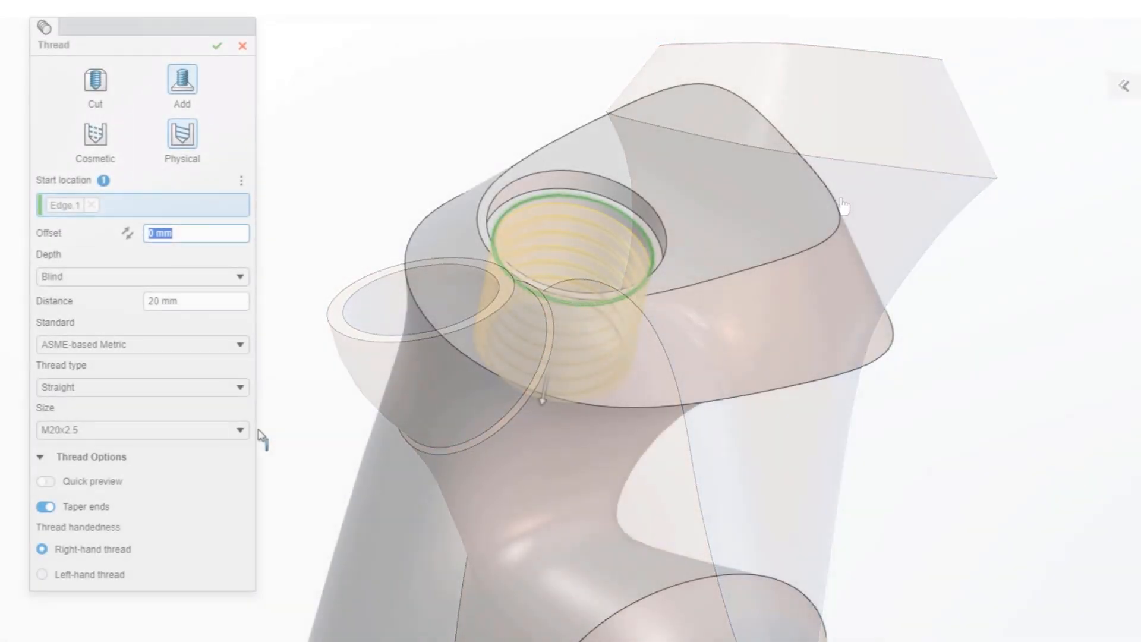
pyautogui.click(141, 429)
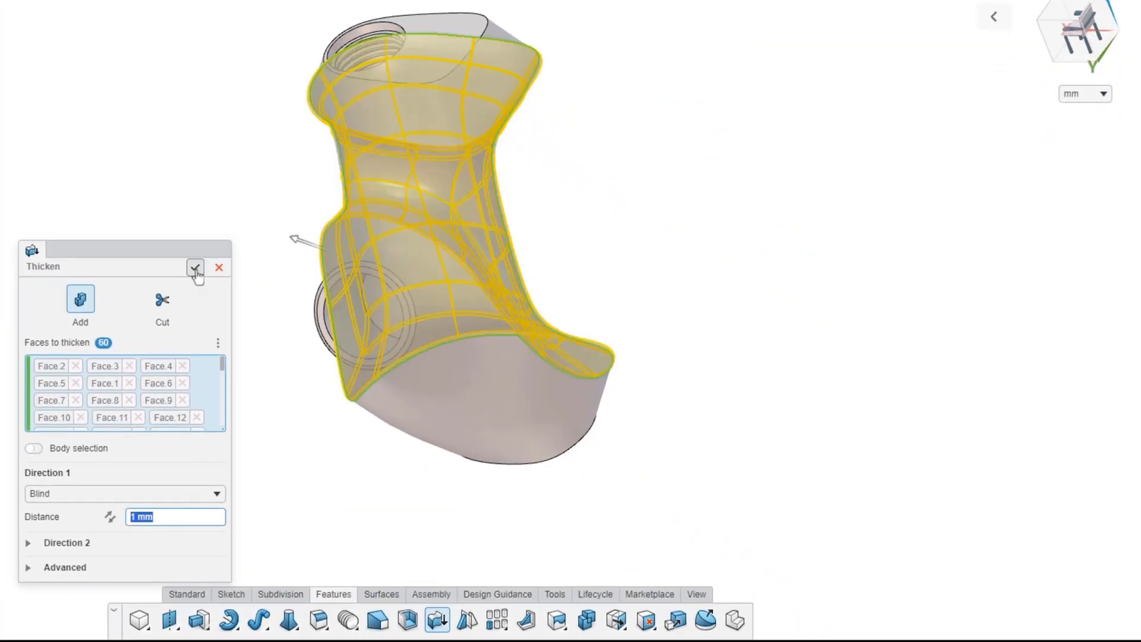
# Thicken the 60 grip faces by 1 mm and make the result its own component 60195003.
pyautogui.click(194, 268)
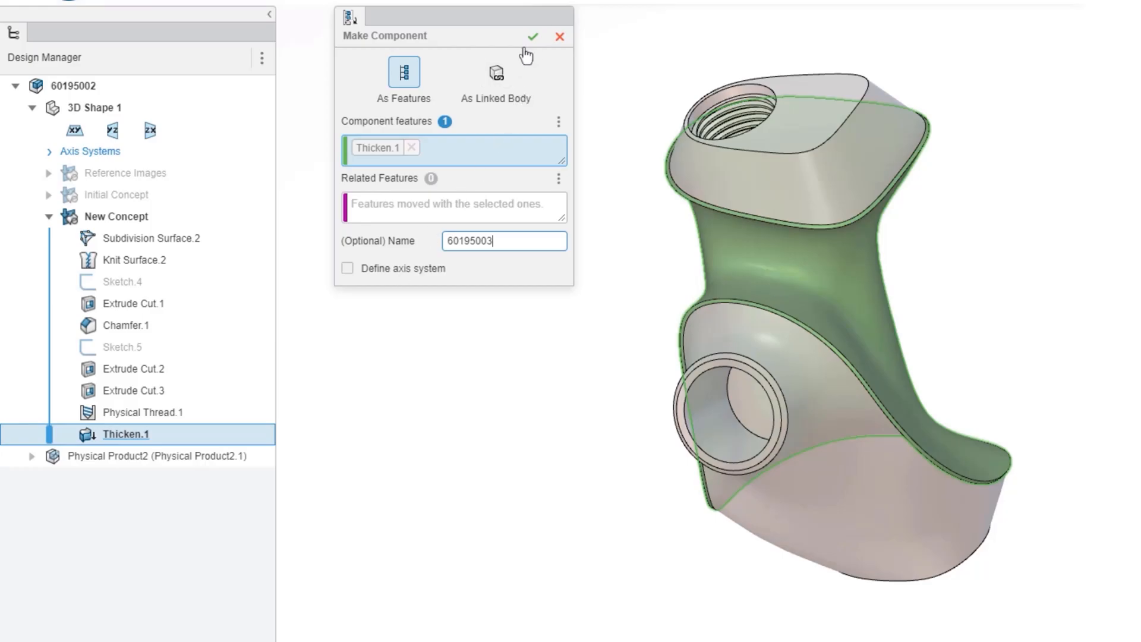
pyautogui.click(533, 37)
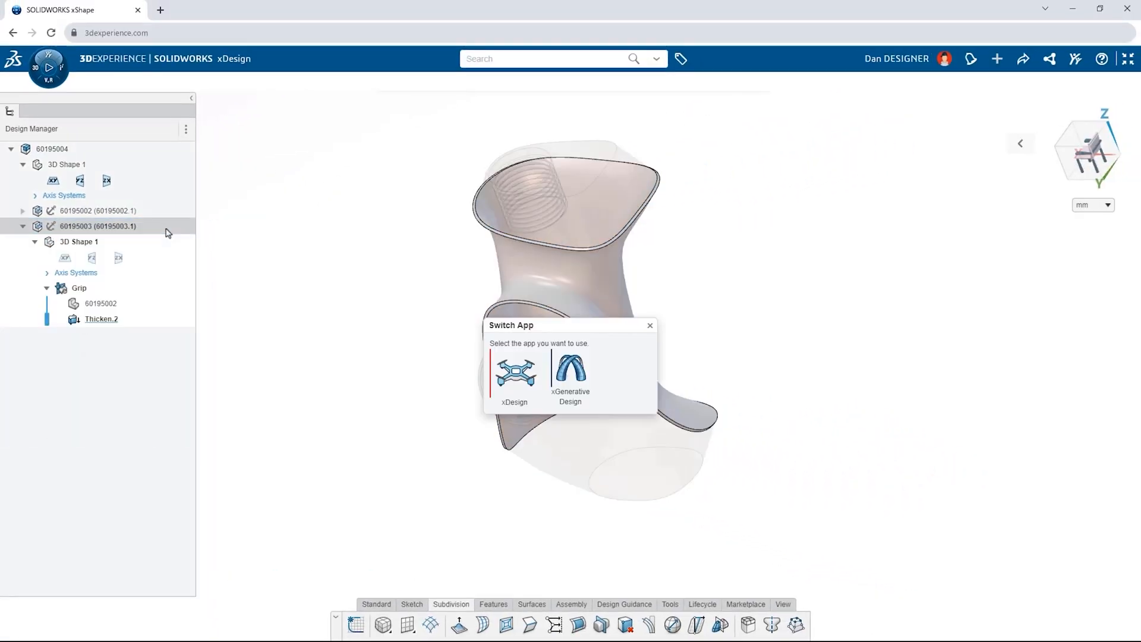
pyautogui.moveTo(570, 371)
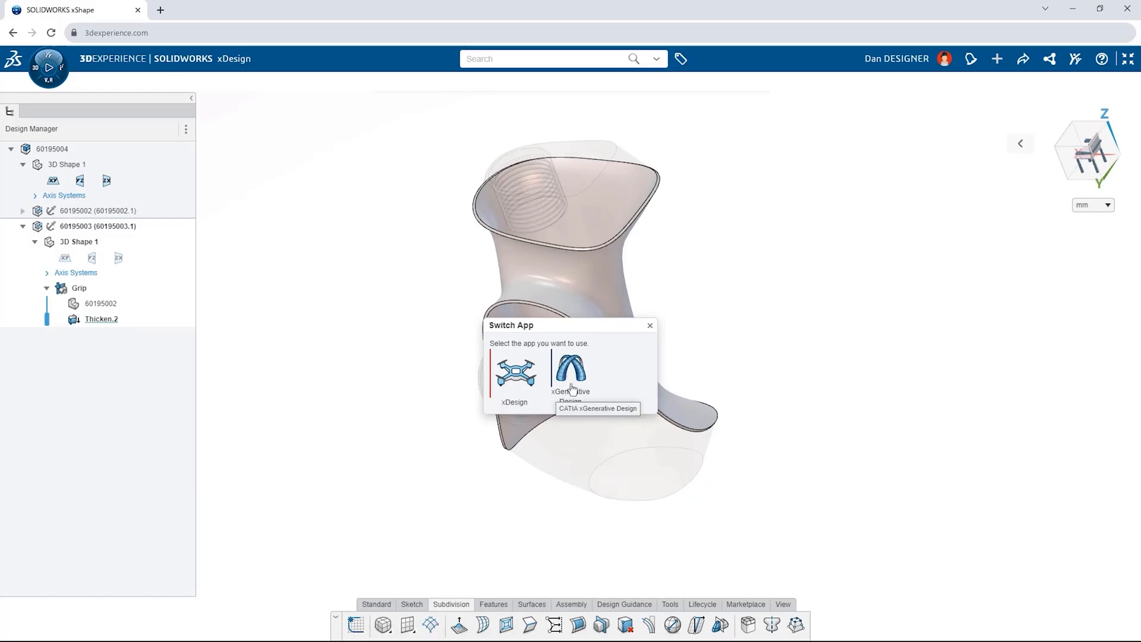
# Continue in xGenerative Design and shorten lattice Length.1 from 15 mm to 10 mm.
pyautogui.click(570, 371)
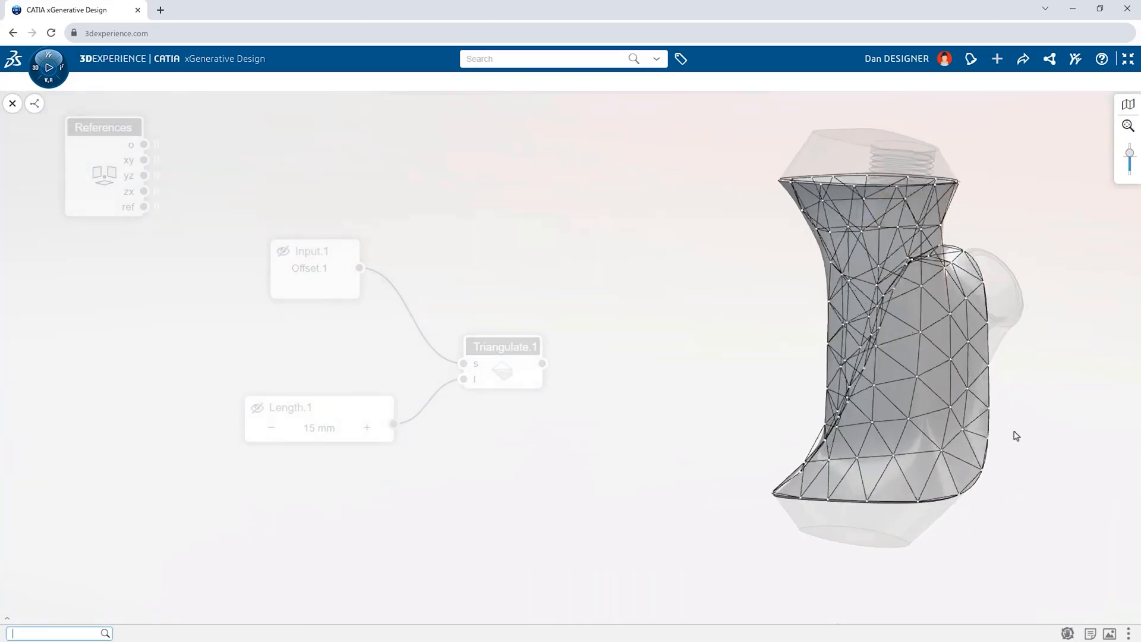
pyautogui.click(271, 426)
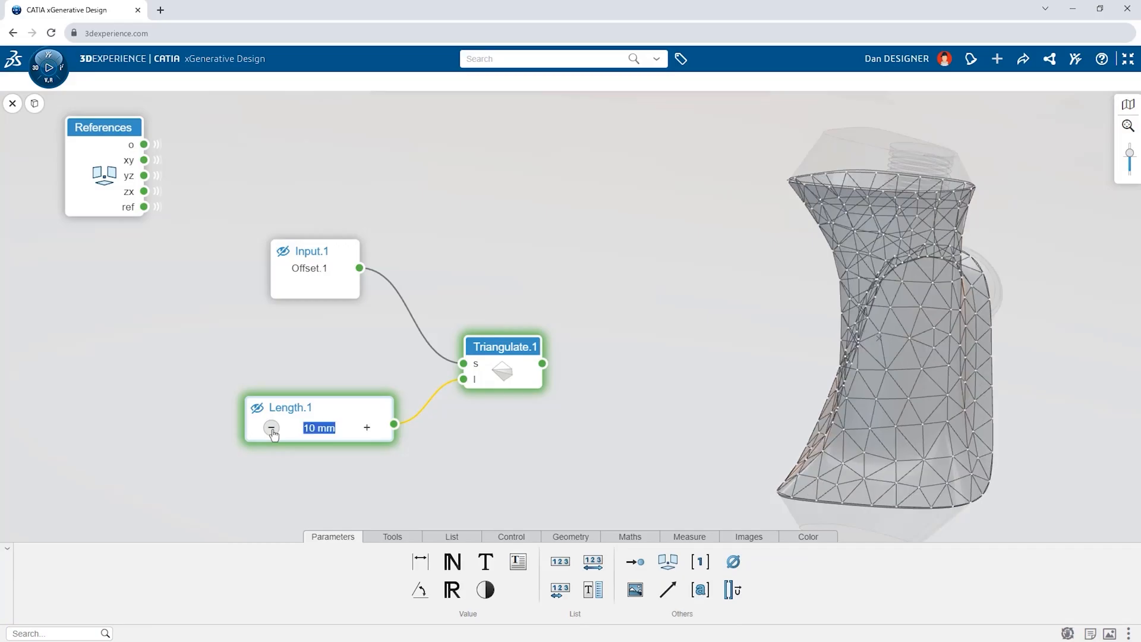
pyautogui.click(271, 426)
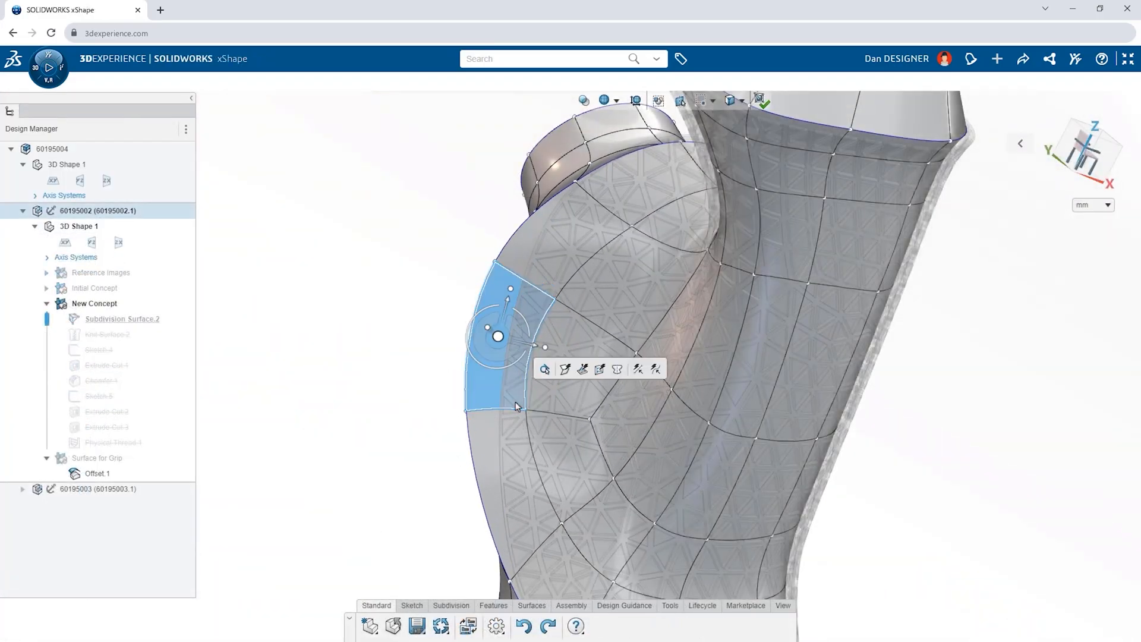
# Edit a face of Subdivision Surface.2 to refine the hexagon-latticed grip shell.
pyautogui.click(545, 369)
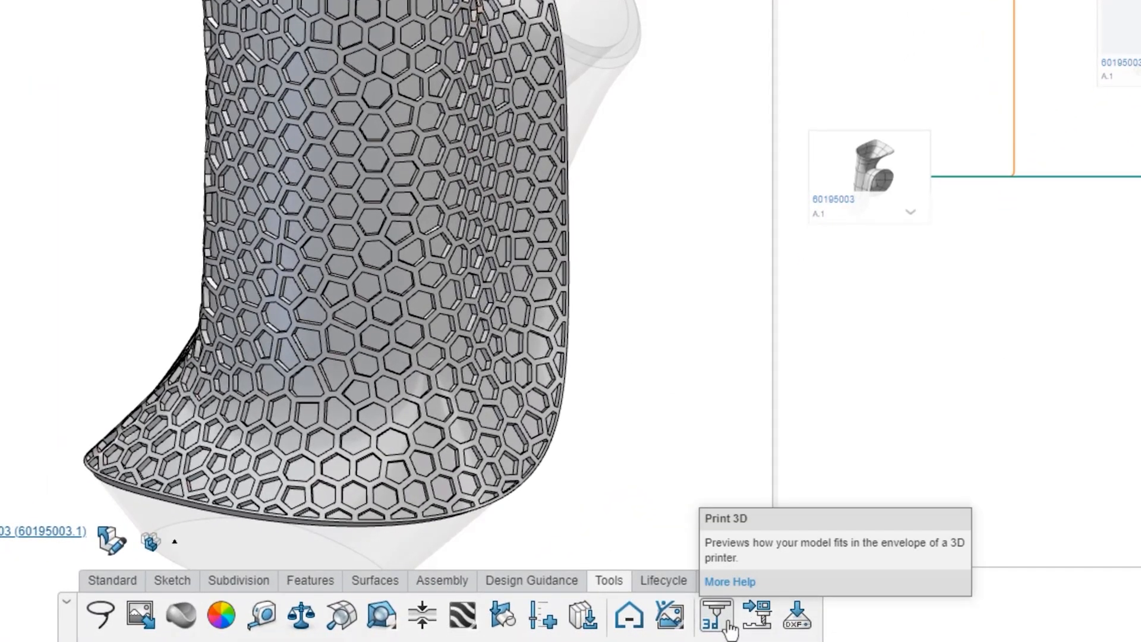
# Start a 3D print check and add a custom 250×210×200 mm printer envelope.
pyautogui.click(715, 618)
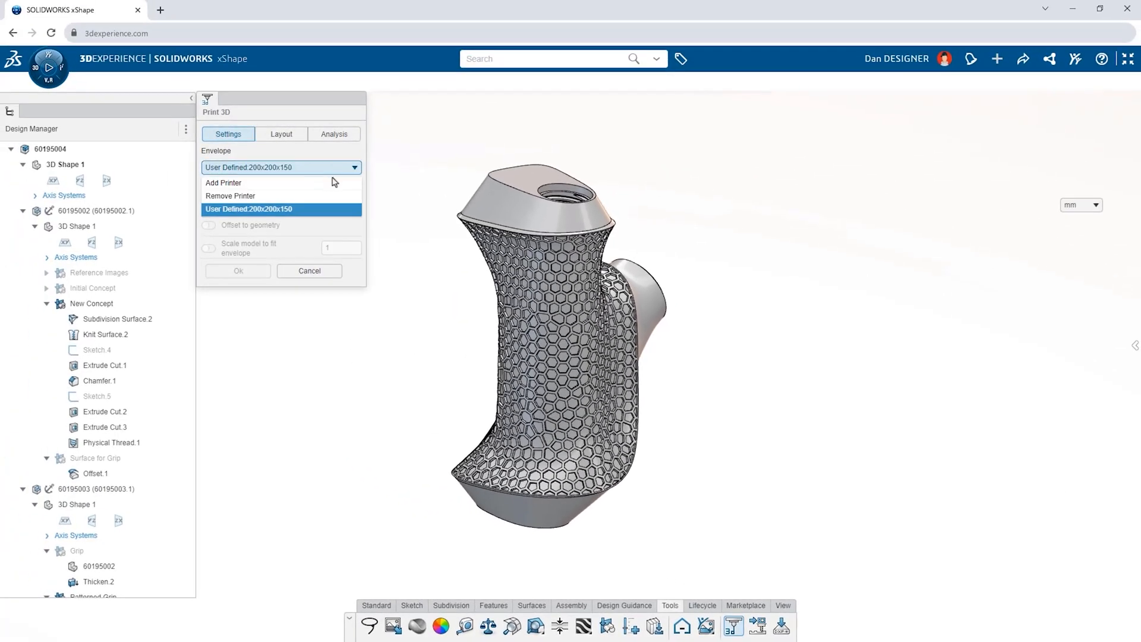
pyautogui.click(223, 183)
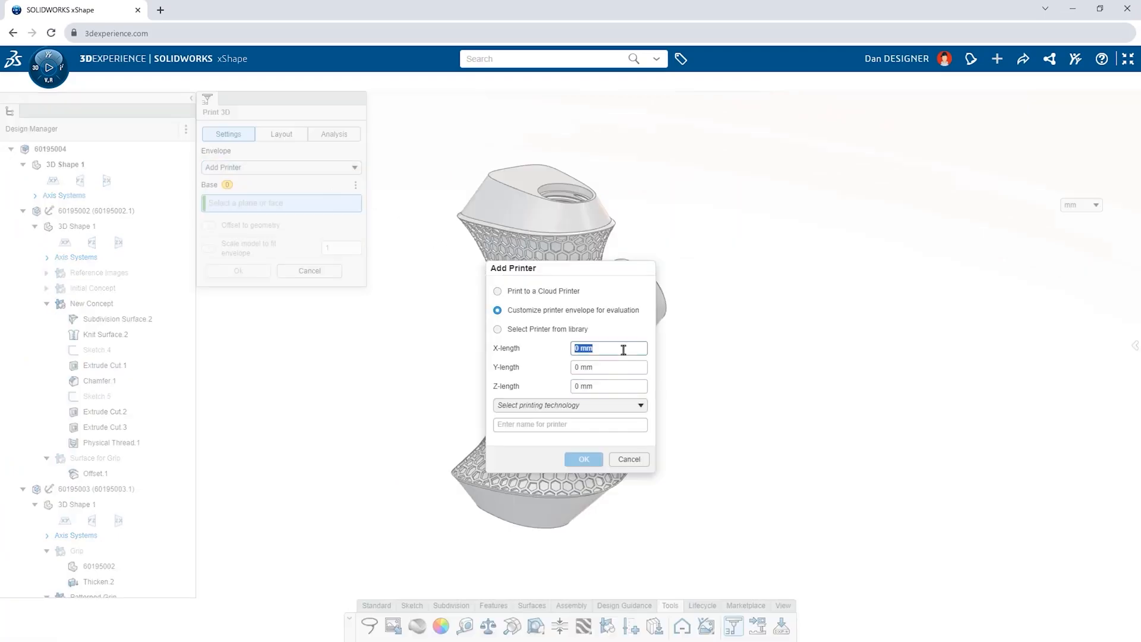
pyautogui.write('20')
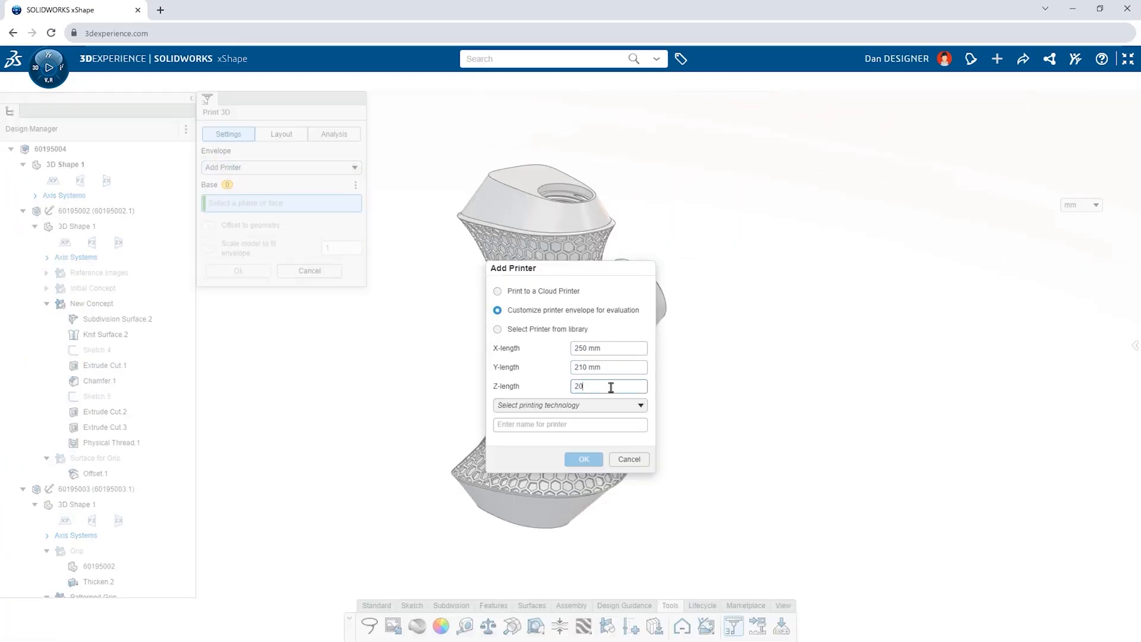
pyautogui.click(583, 459)
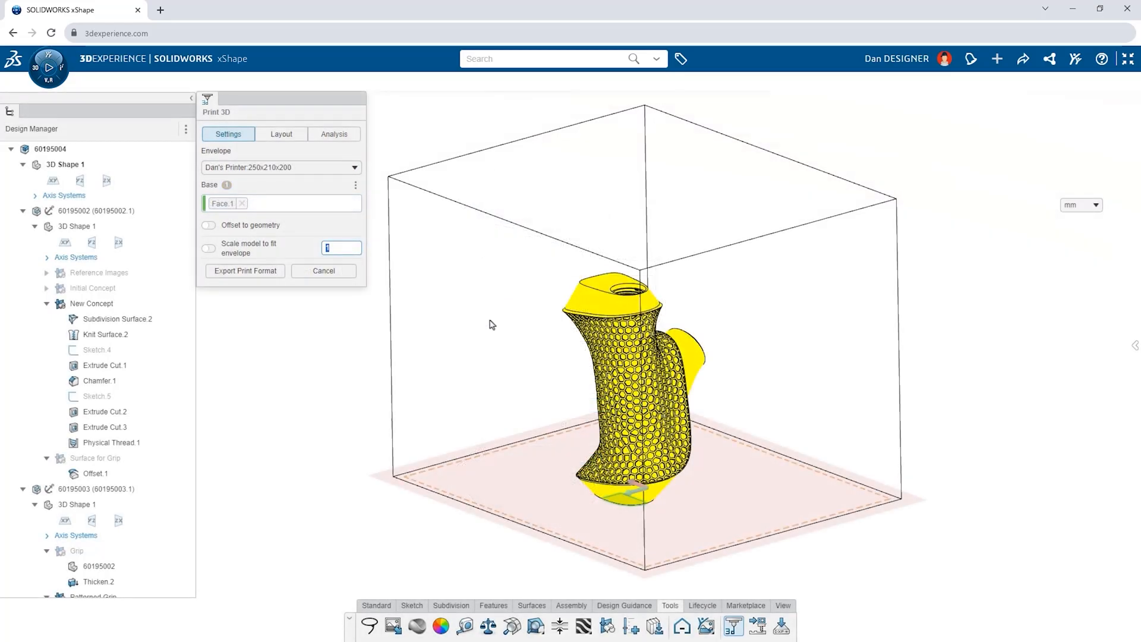
# Set the analysis support threshold to 75 deg and show print layers at 4 mm size.
pyautogui.click(333, 134)
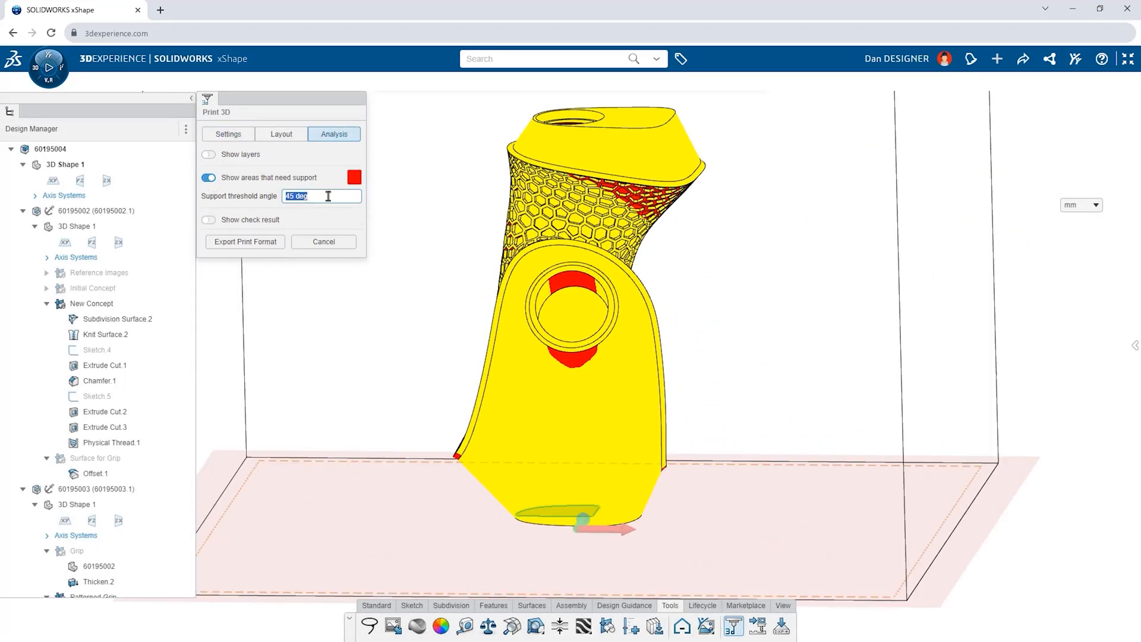
pyautogui.write('75 deg')
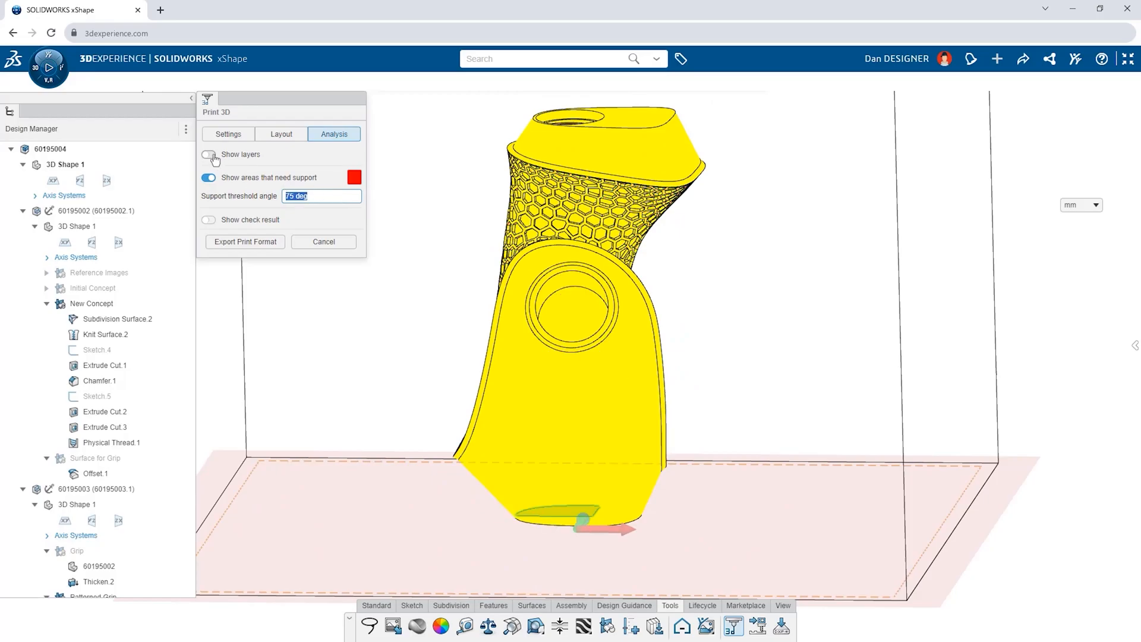
pyautogui.click(208, 155)
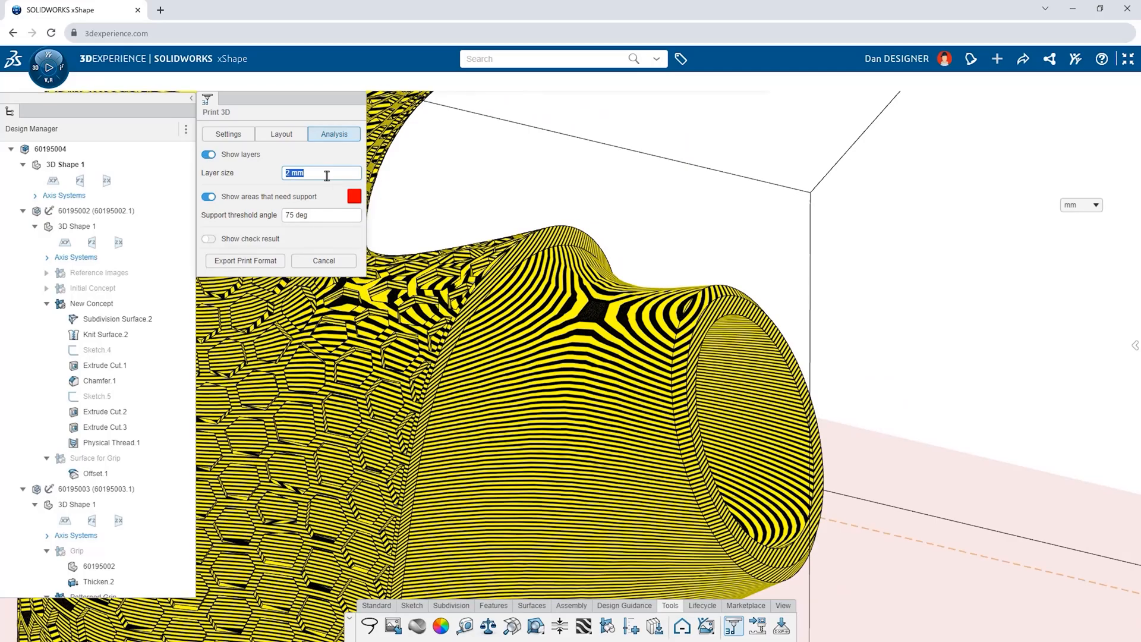
pyautogui.write('4 mm')
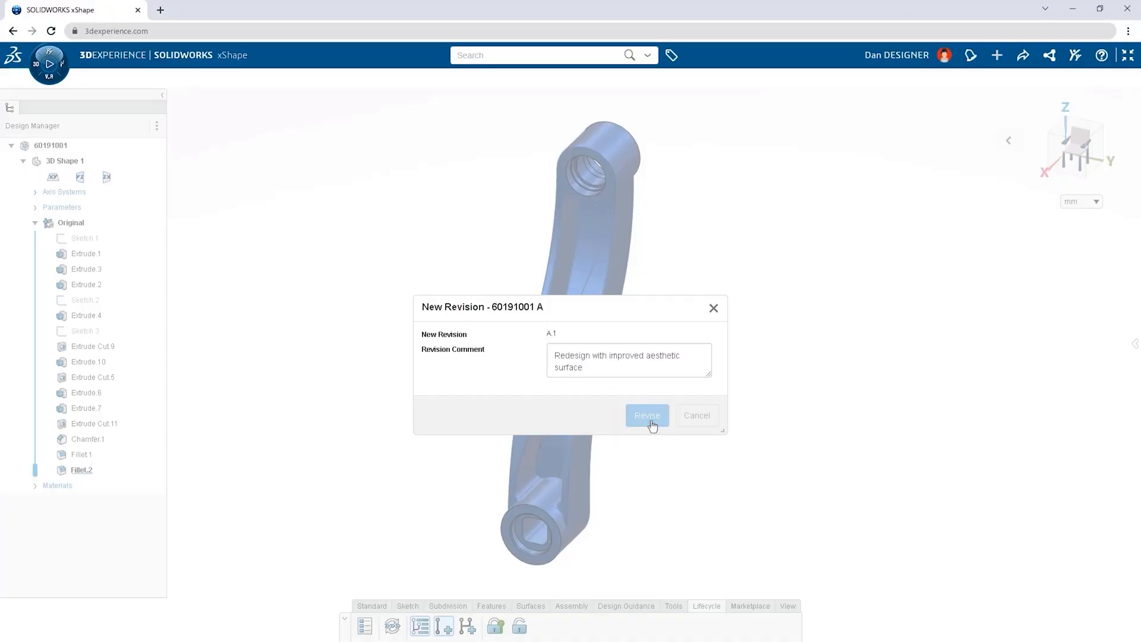
# Revise crank arm 60191001 with the improved-aesthetic-surface redesign comment.
pyautogui.click(647, 415)
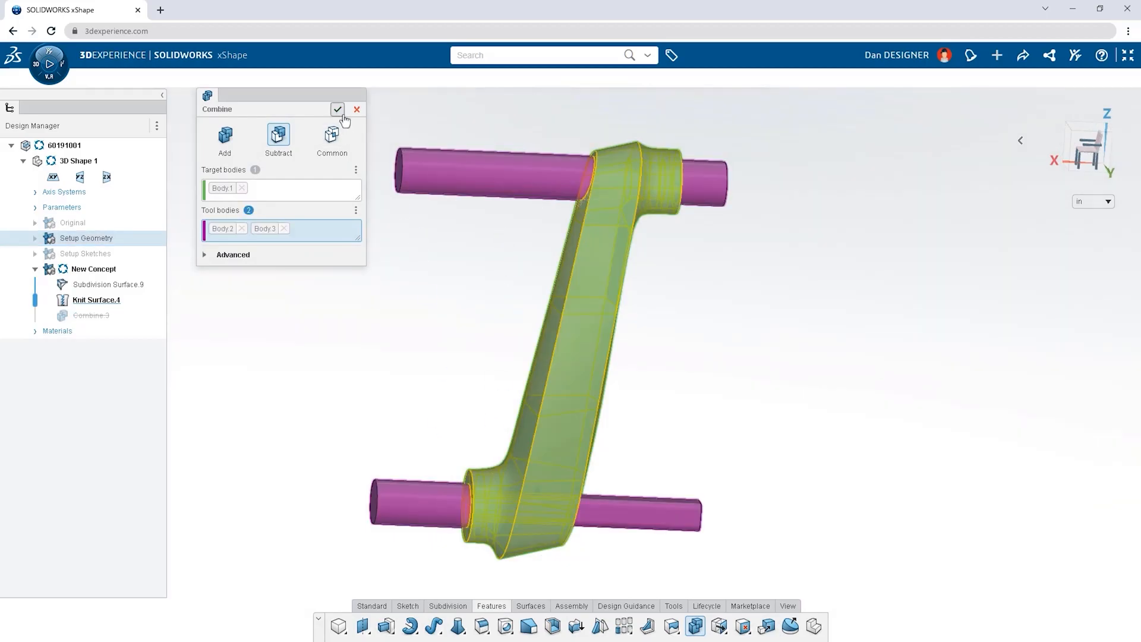
# Subtract Body2 and Body3 from the crank arm and build a net surface between Profile Sketch #1 and #2.
pyautogui.click(336, 109)
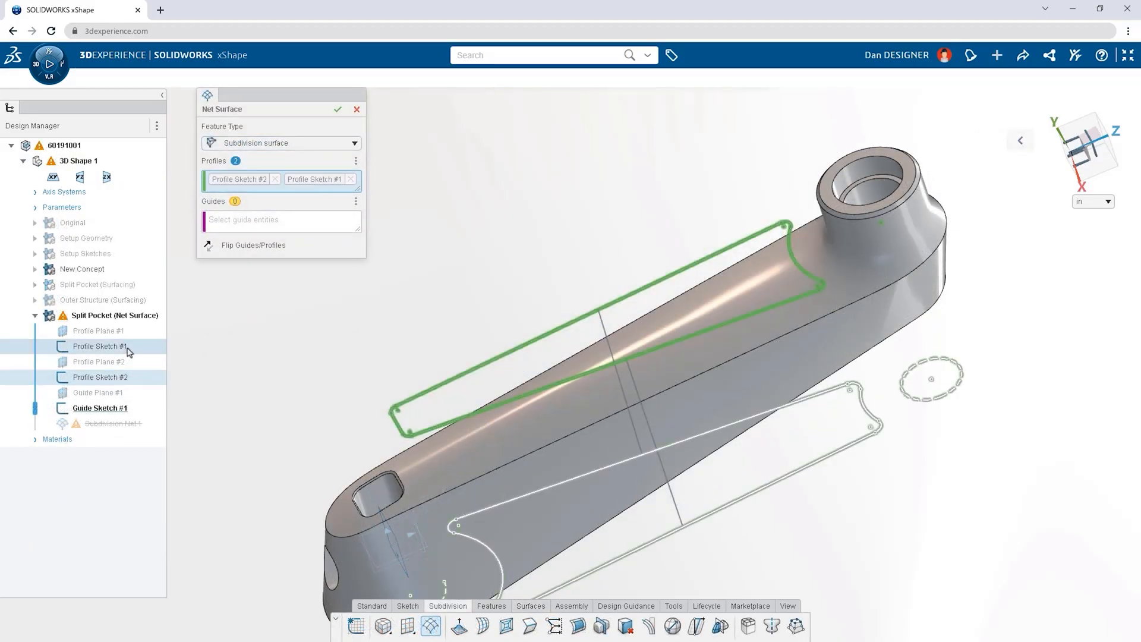
pyautogui.click(336, 109)
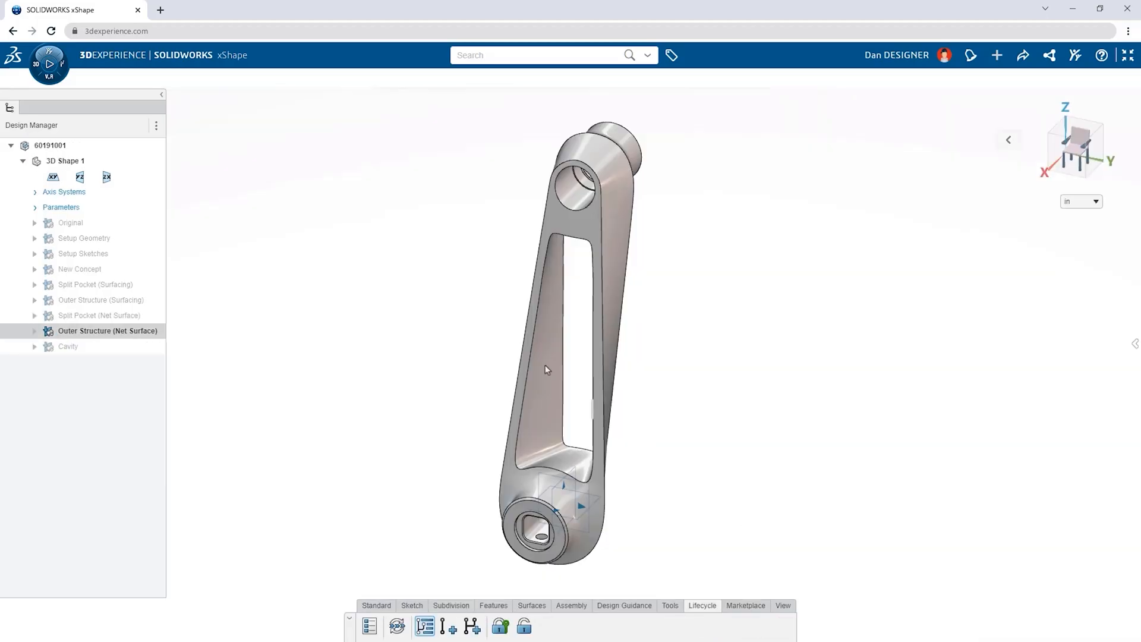
# Launch Lattice Design from My Favorite Apps with the crank arm loaded.
pyautogui.click(49, 63)
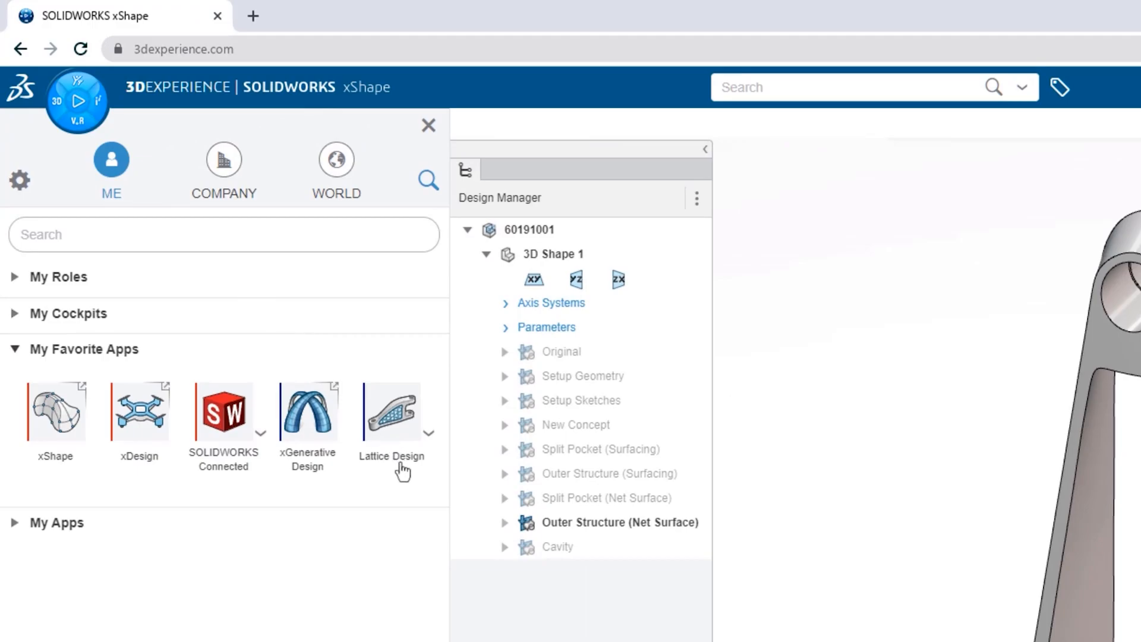
pyautogui.click(391, 411)
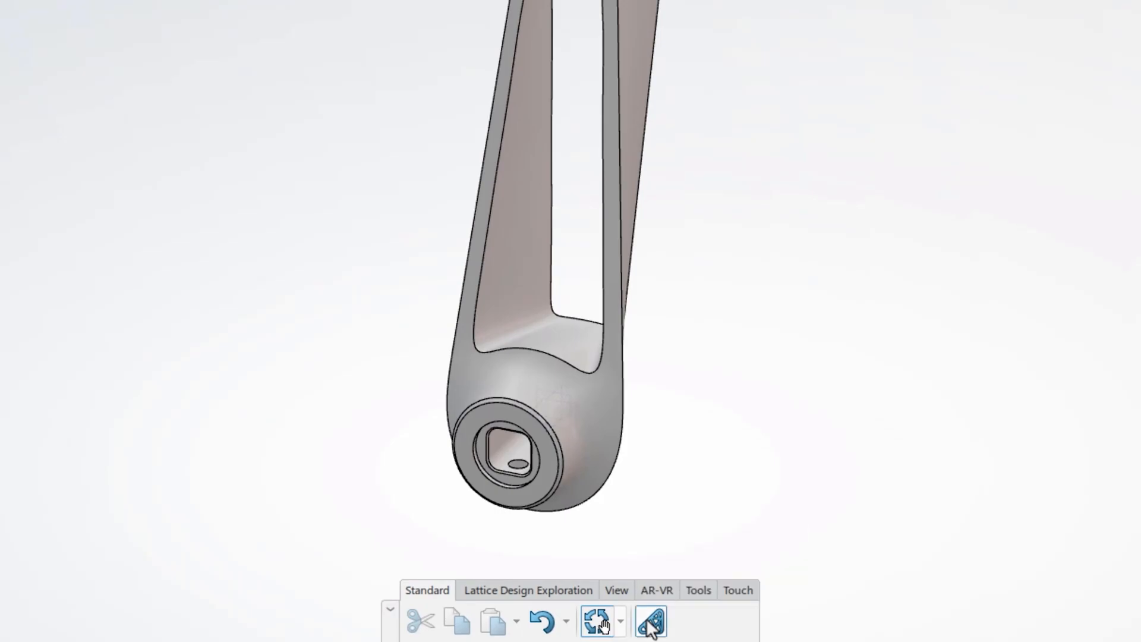
# Define the pocket as Cavity.1 and apply a Regular lattice with Diamond cells to it.
pyautogui.click(650, 621)
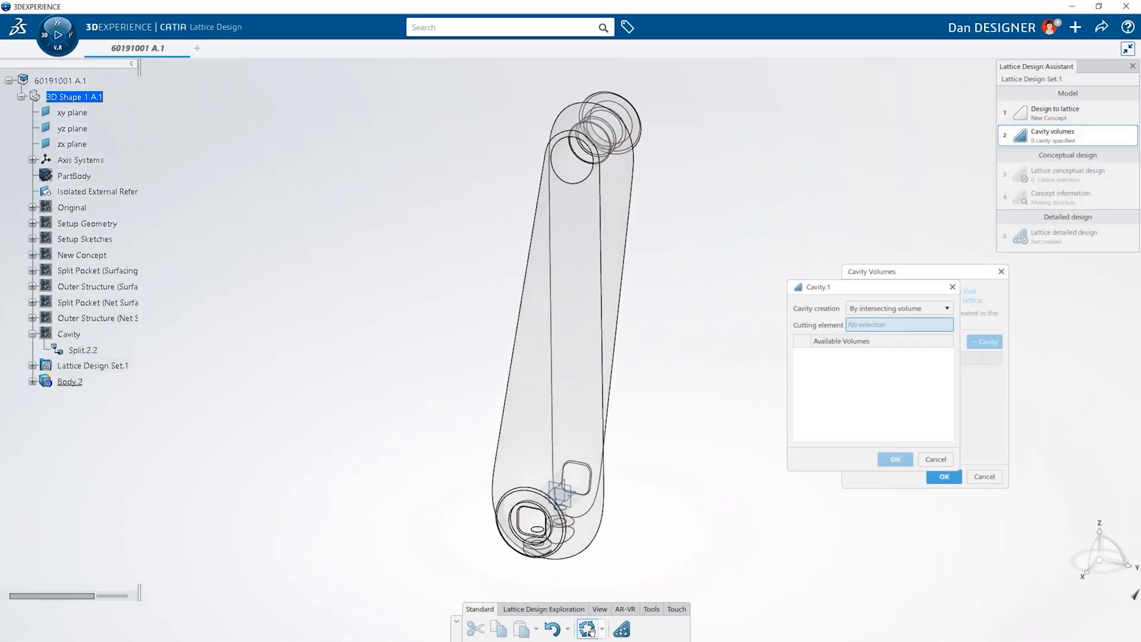
pyautogui.click(894, 459)
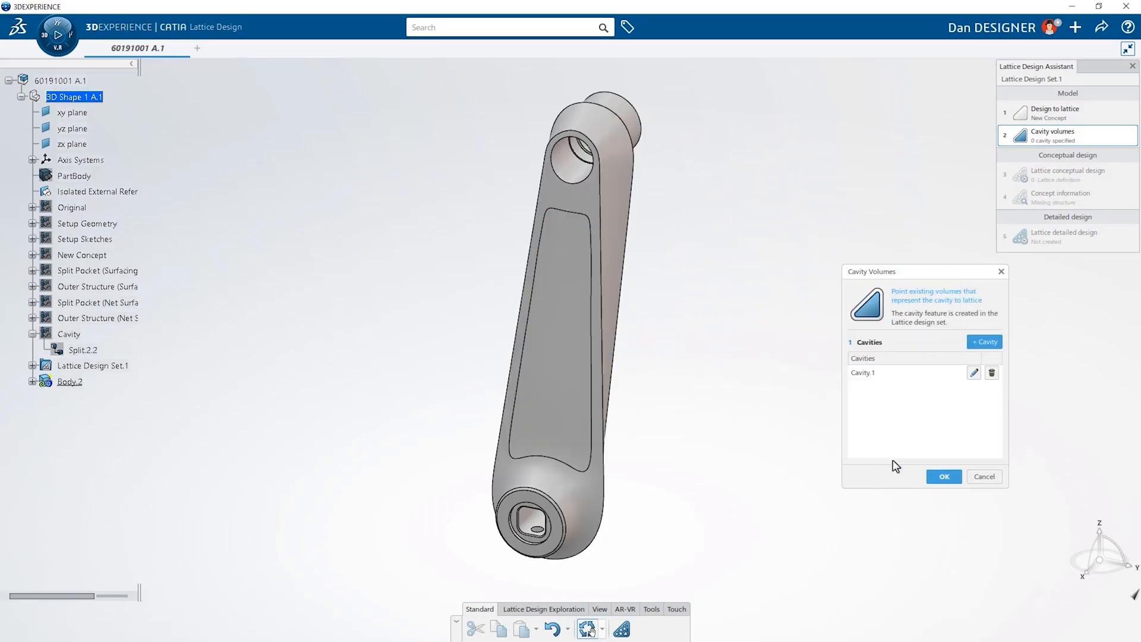
pyautogui.click(943, 477)
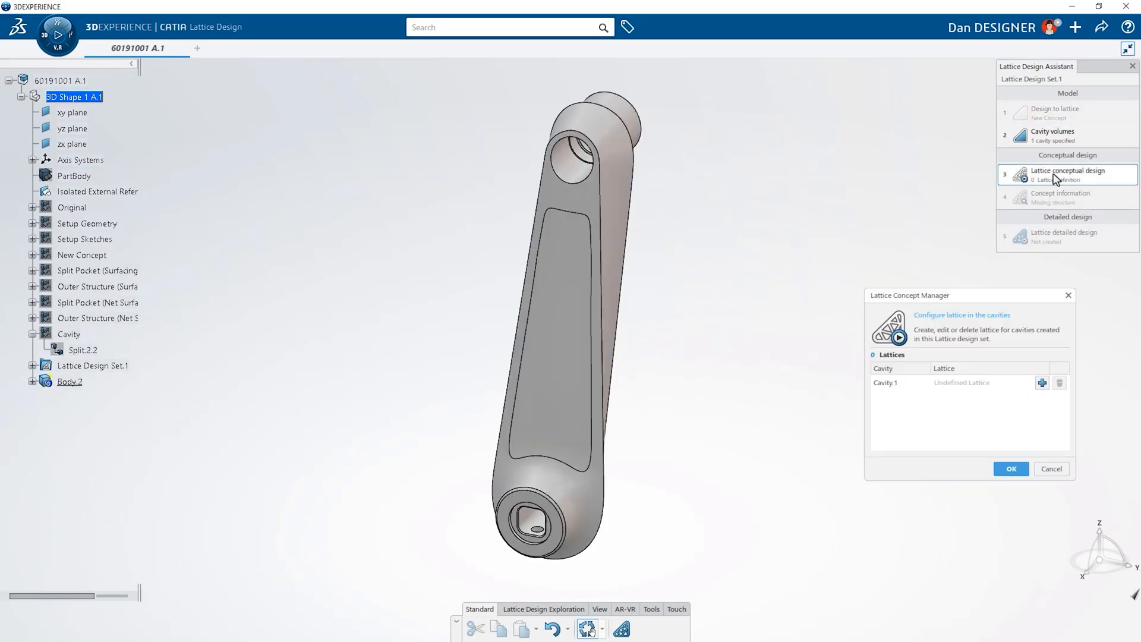
pyautogui.click(1041, 381)
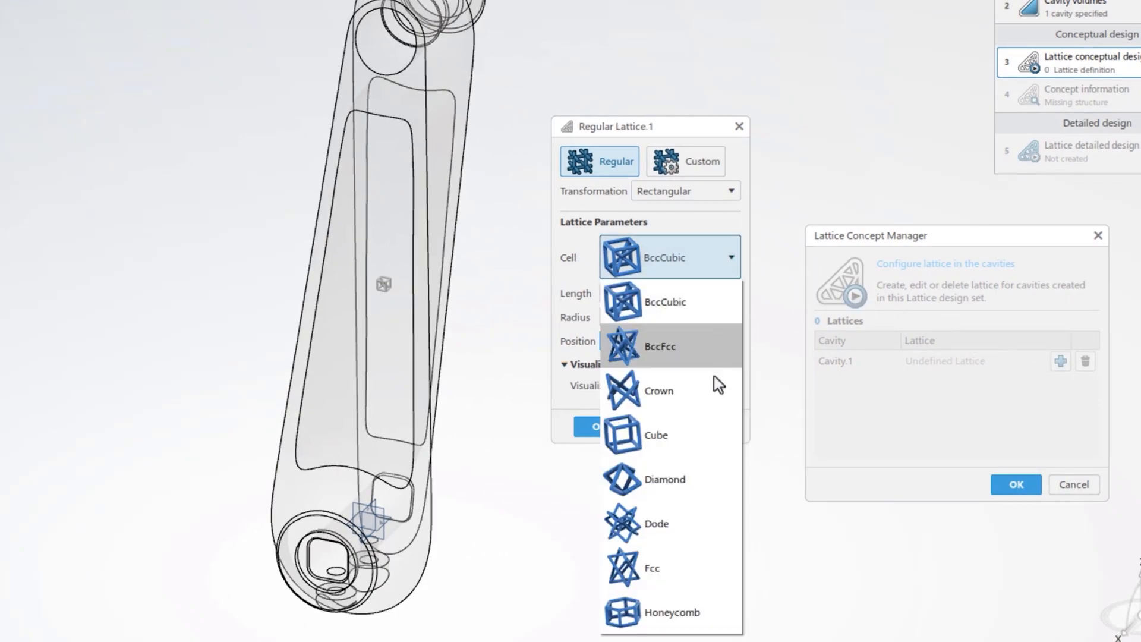
pyautogui.click(664, 479)
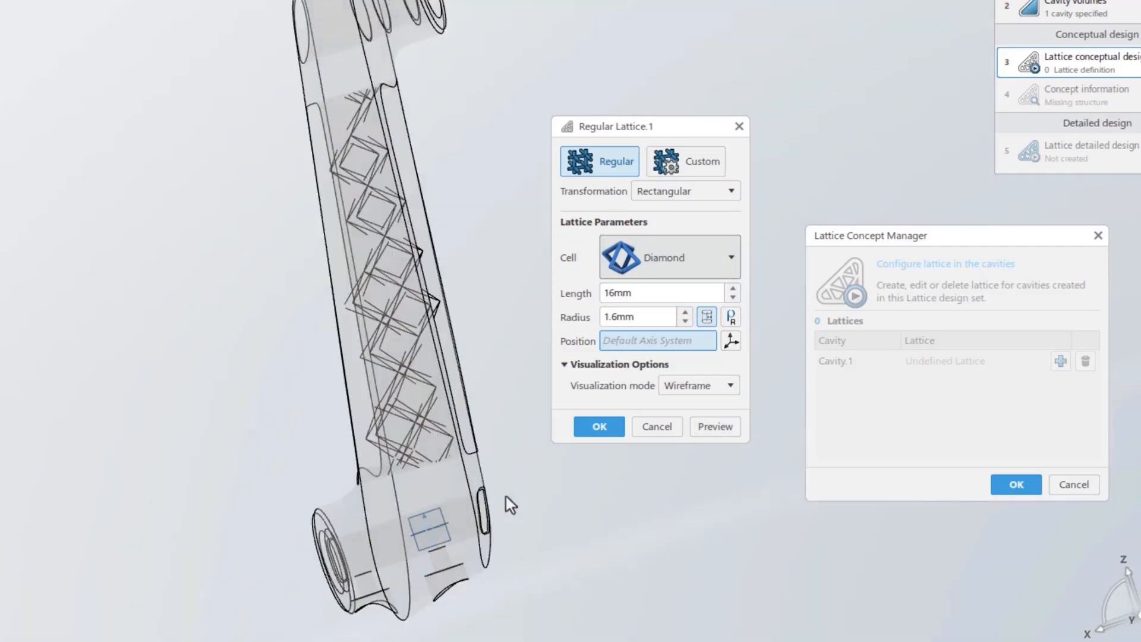
pyautogui.click(598, 427)
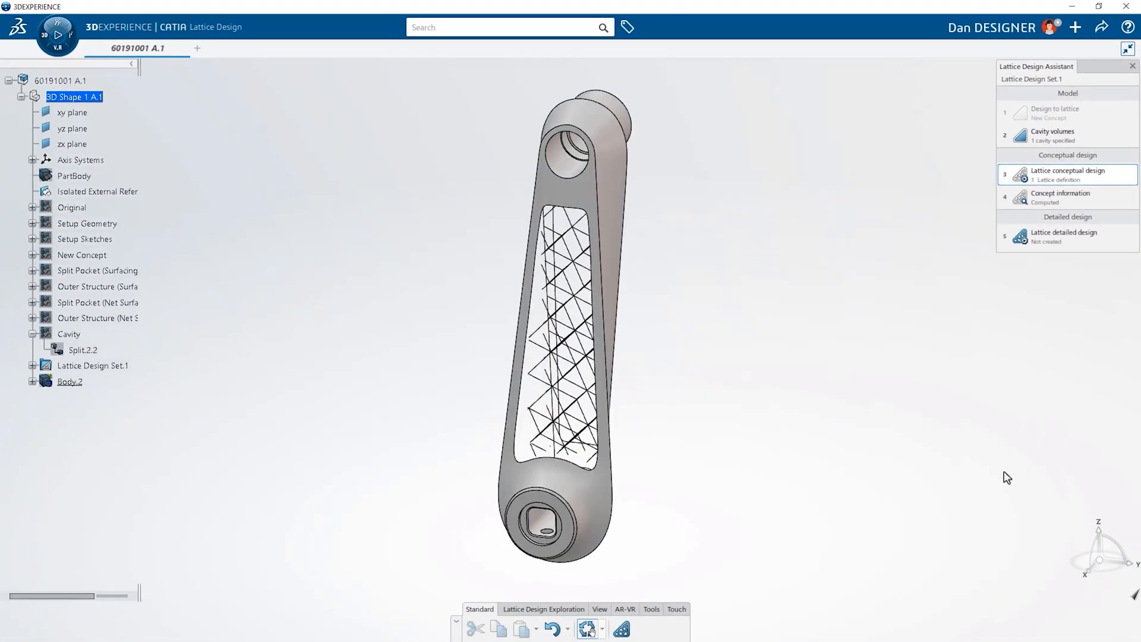
# Complete the lattice steps and return to the xShape assembly to replace 60191001.
pyautogui.click(1063, 235)
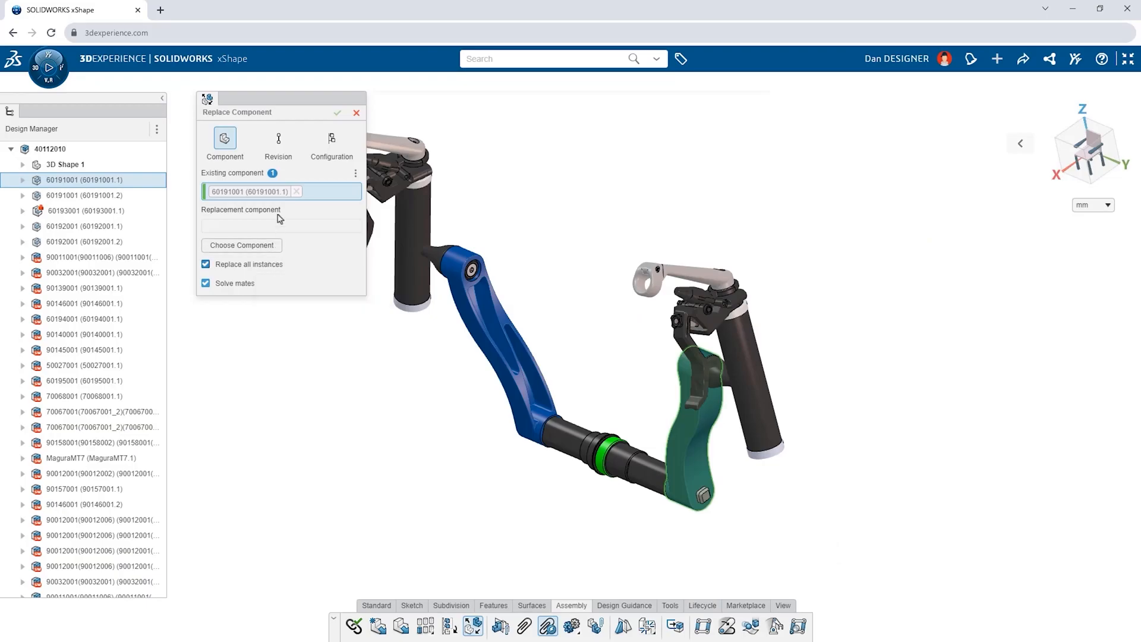
# Replace the crank arms with their latest latticed revision and search for grip 60195004 to insert.
pyautogui.click(277, 141)
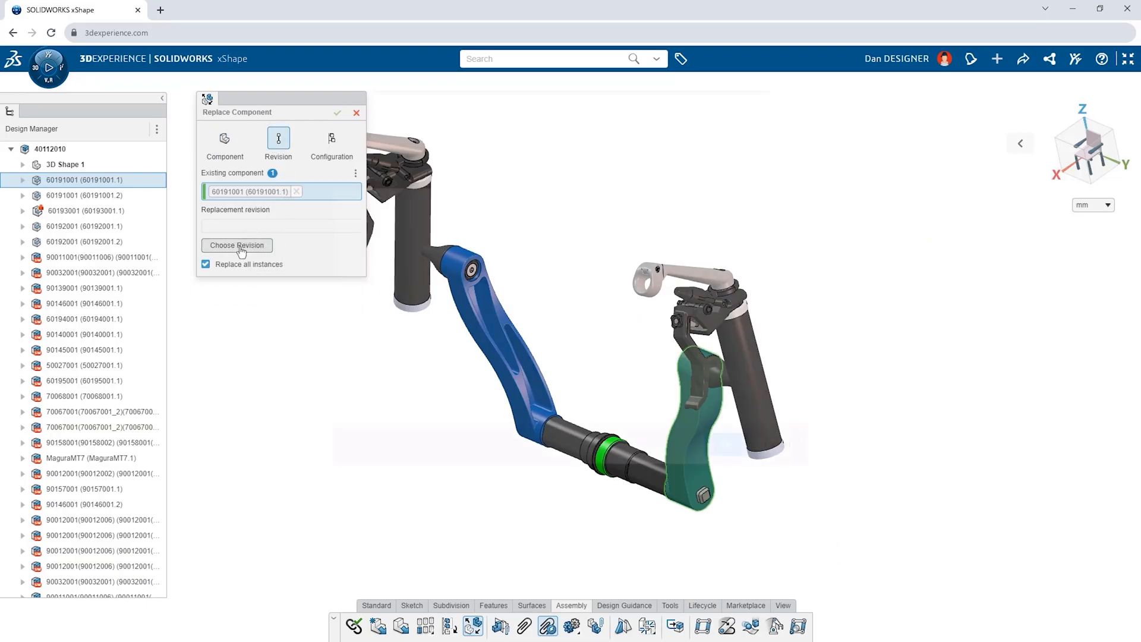
pyautogui.click(237, 245)
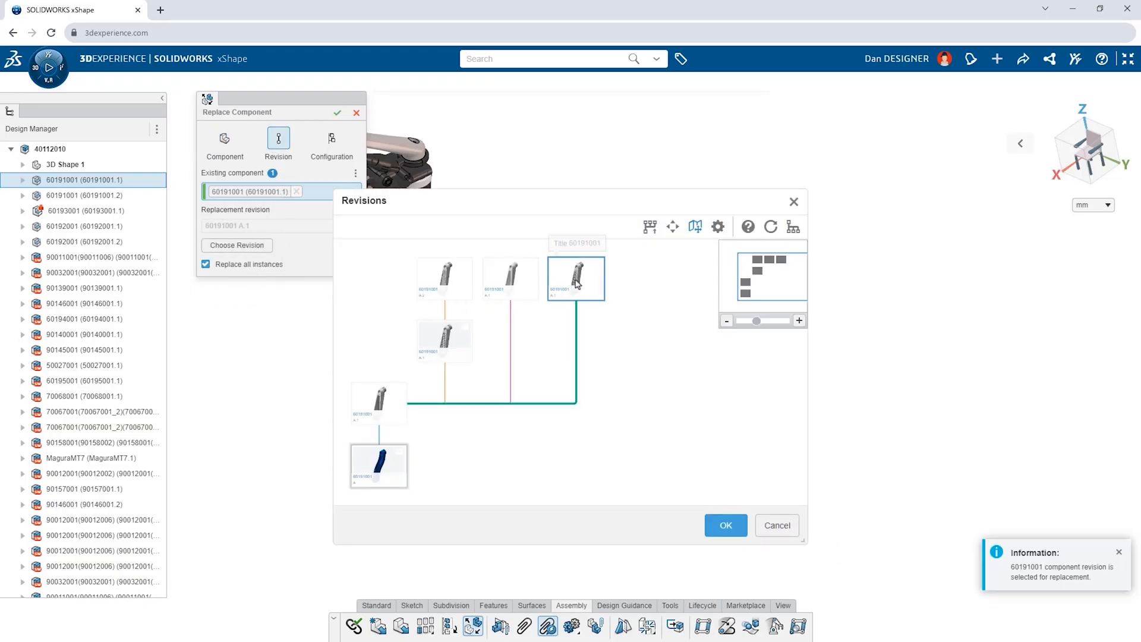
pyautogui.click(725, 524)
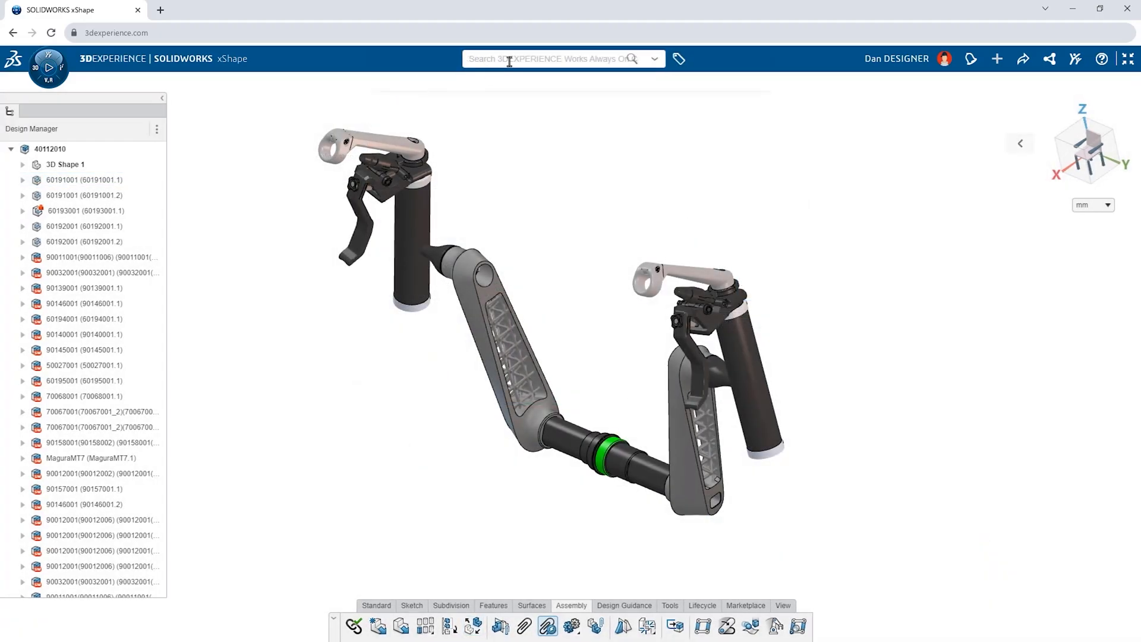
pyautogui.write('60195004')
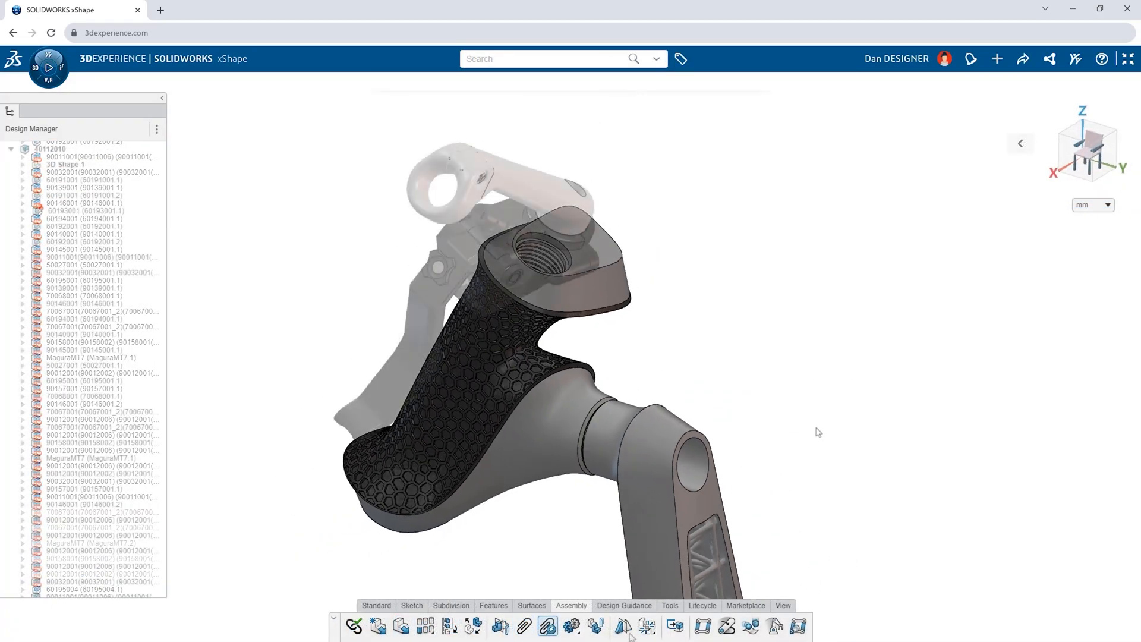
# Mirror grip 60195004 across Plane 1 with a symmetry mate created.
pyautogui.click(622, 626)
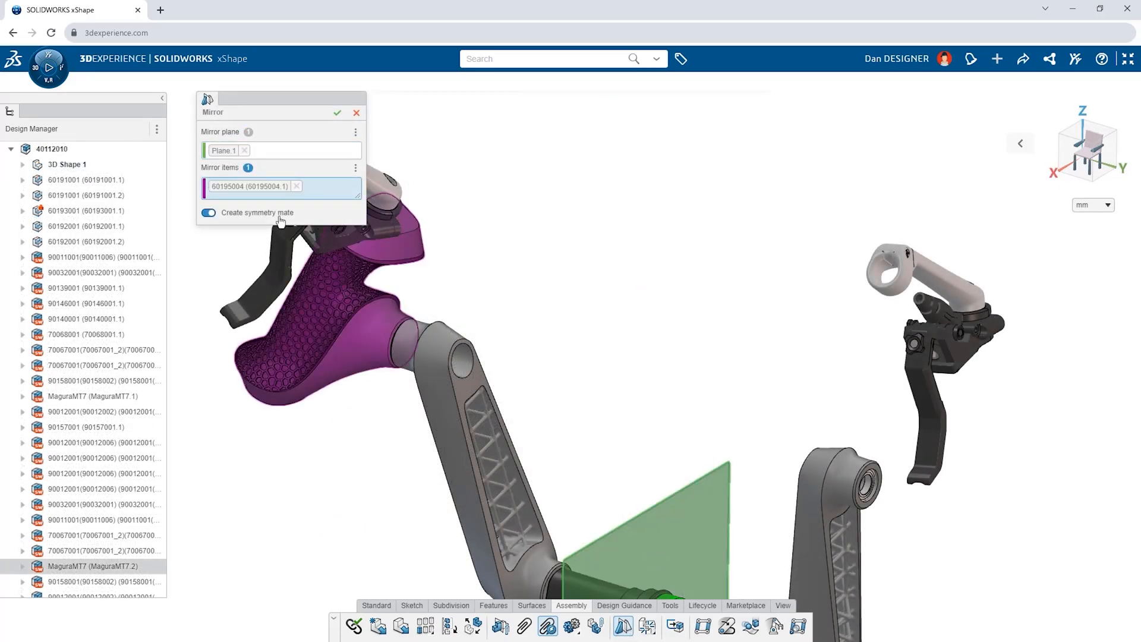
pyautogui.click(336, 114)
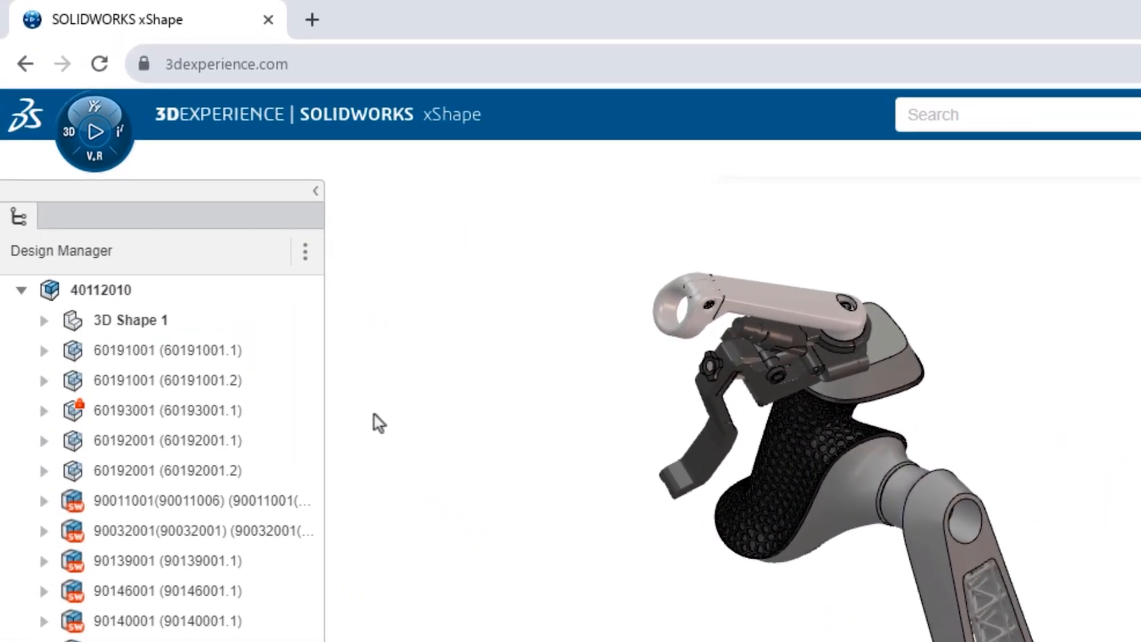
# Inspect the mirrored grip and begin adding content to the Handle & Crank Arm Updates Needed issue.
pyautogui.click(166, 410)
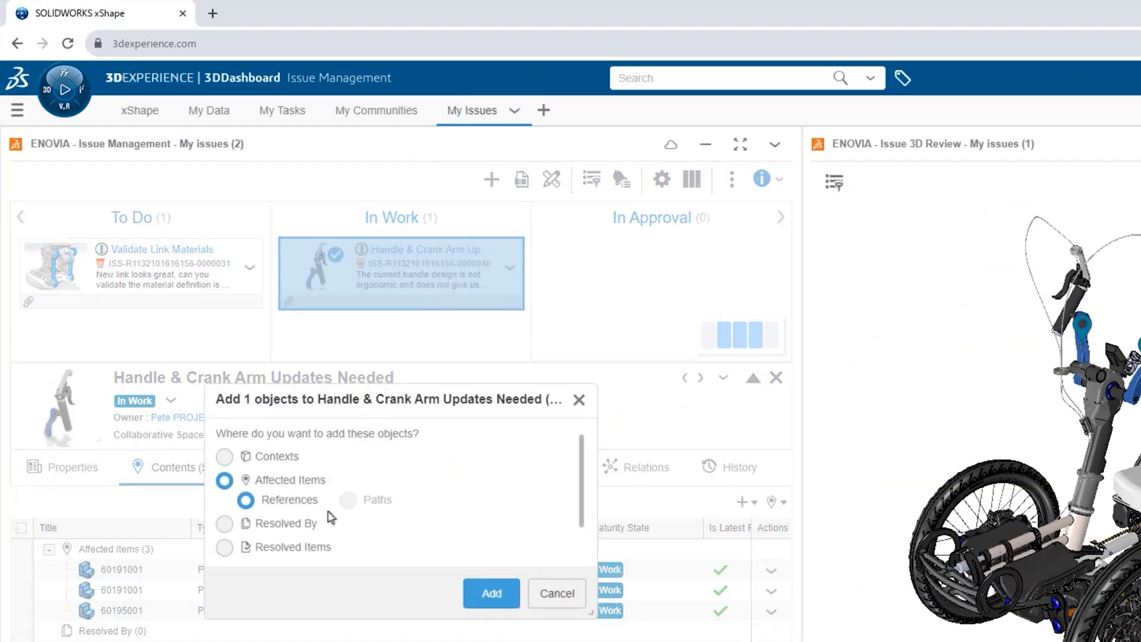
# Add the updated part to the issue under Resolved Items.
pyautogui.click(225, 547)
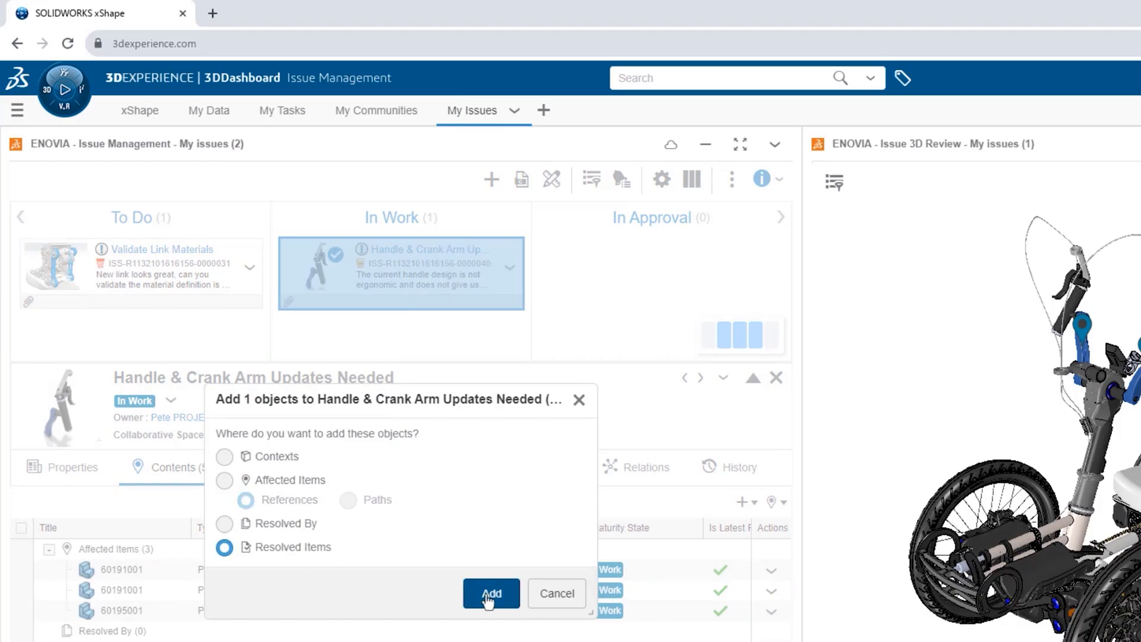
pyautogui.click(491, 593)
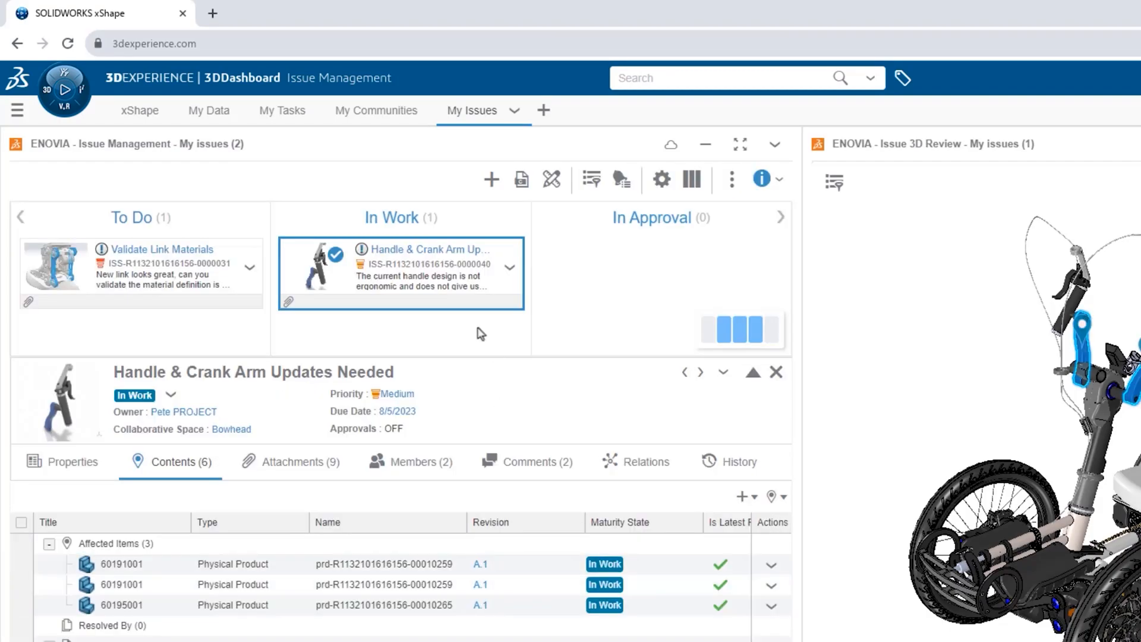